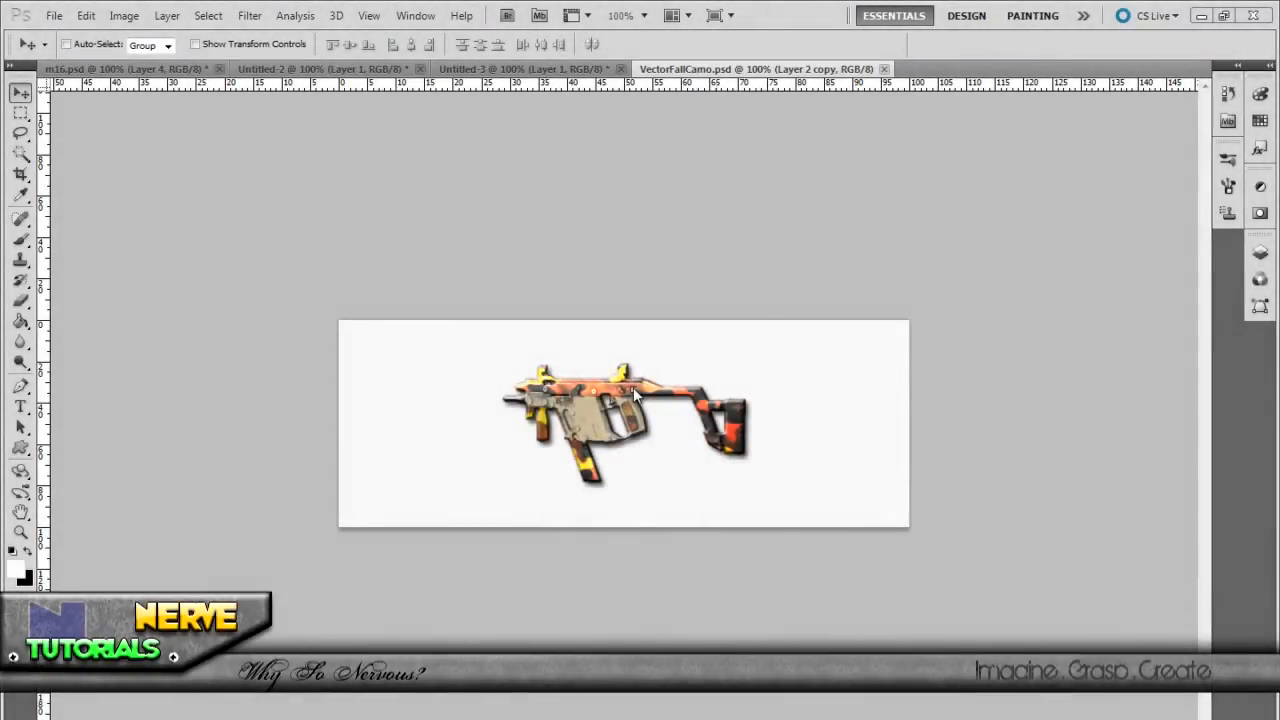
mouse_move(628, 404)
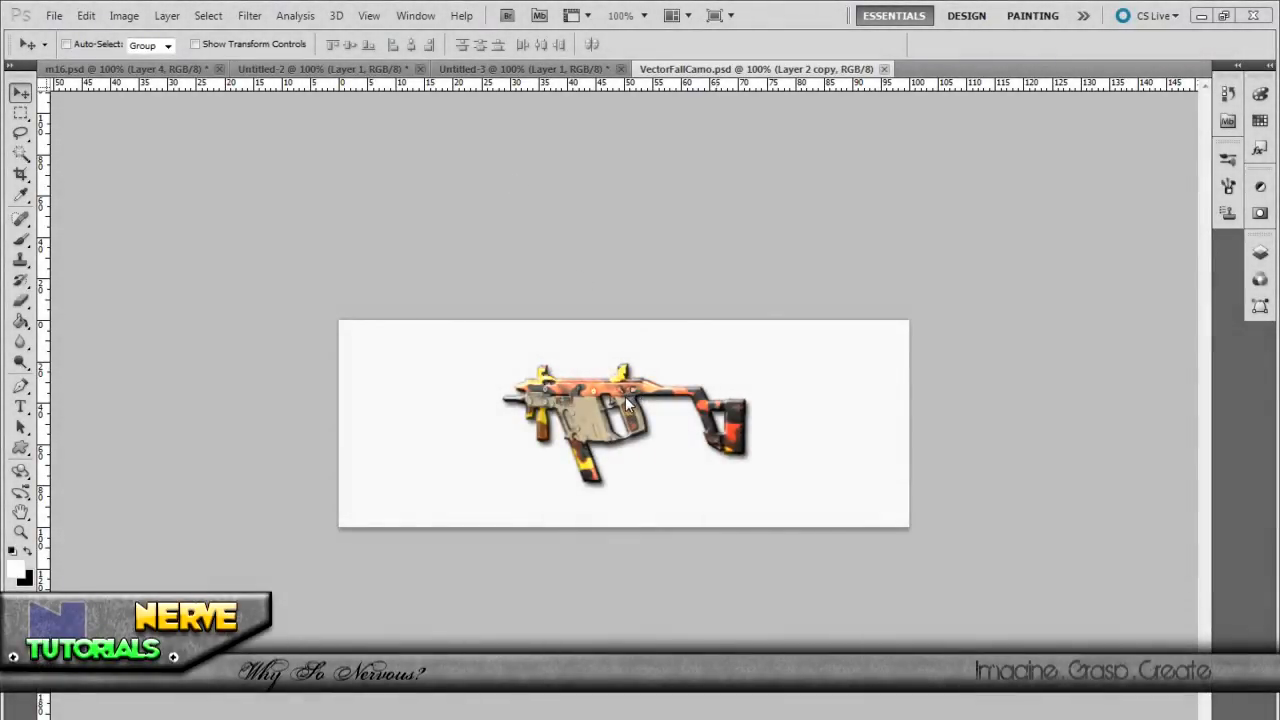
mouse_move(550, 556)
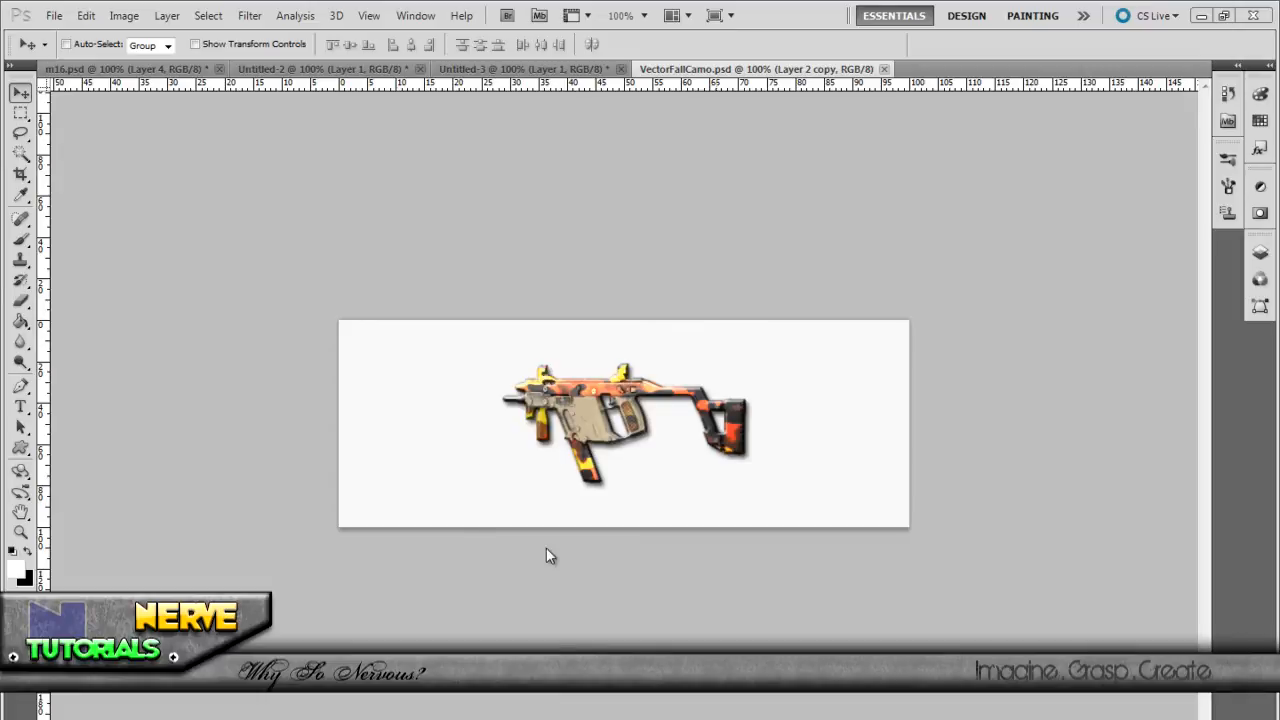
mouse_move(560, 424)
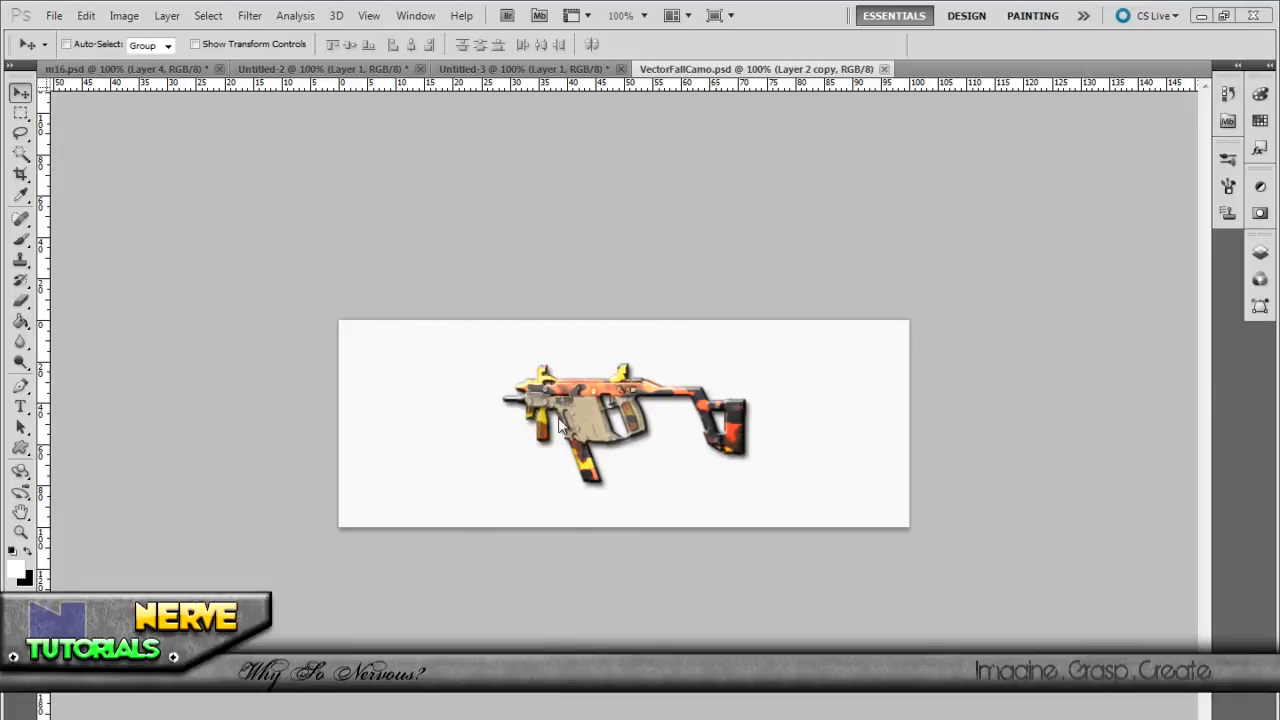
mouse_move(556, 470)
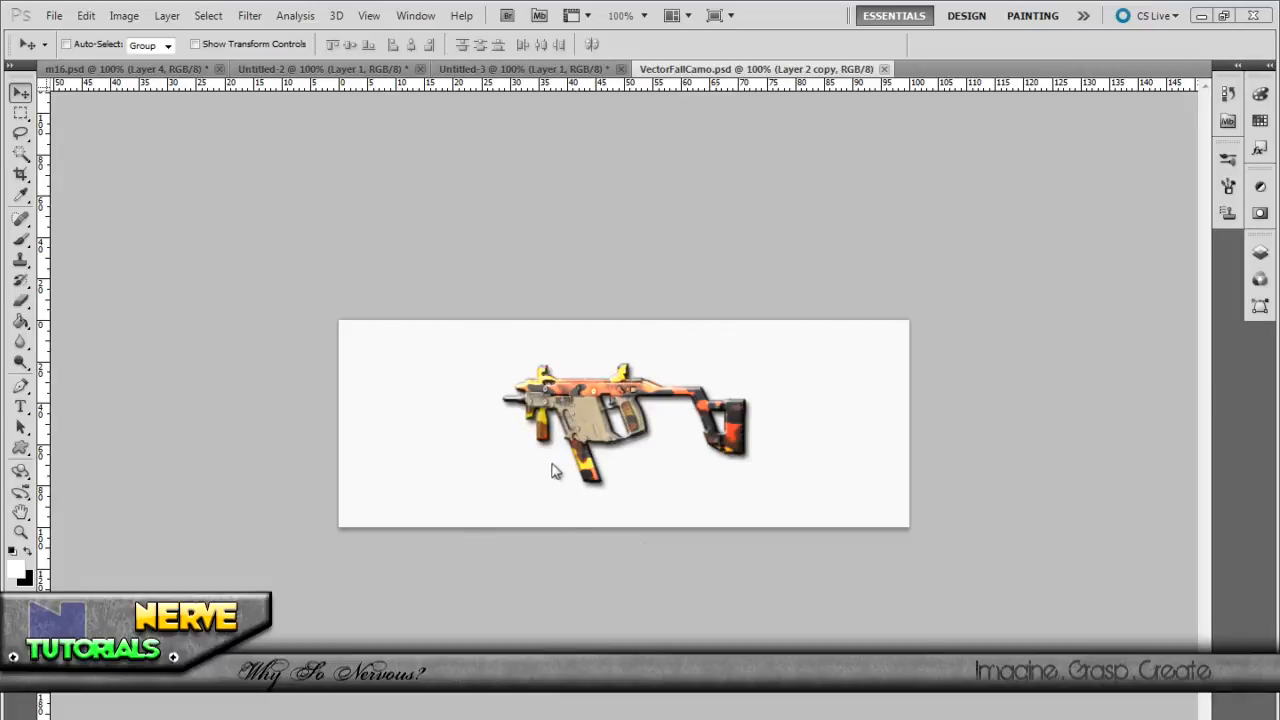
mouse_move(590, 344)
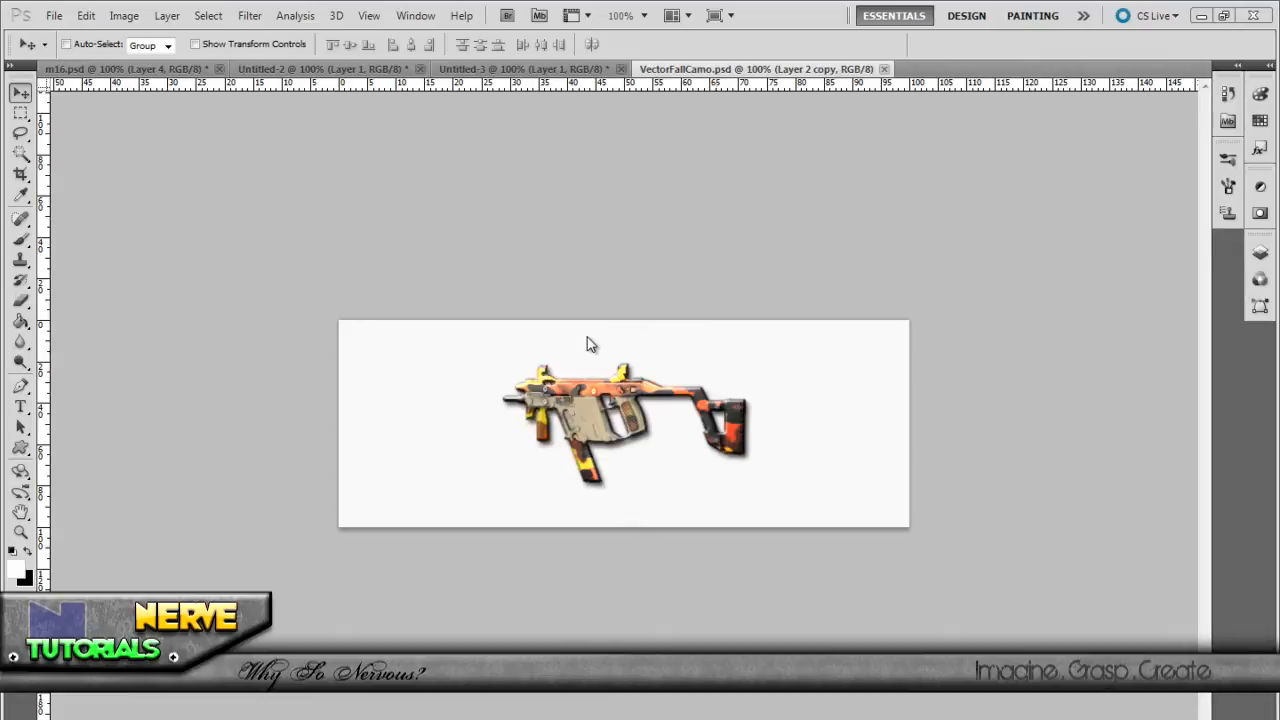
mouse_move(580, 344)
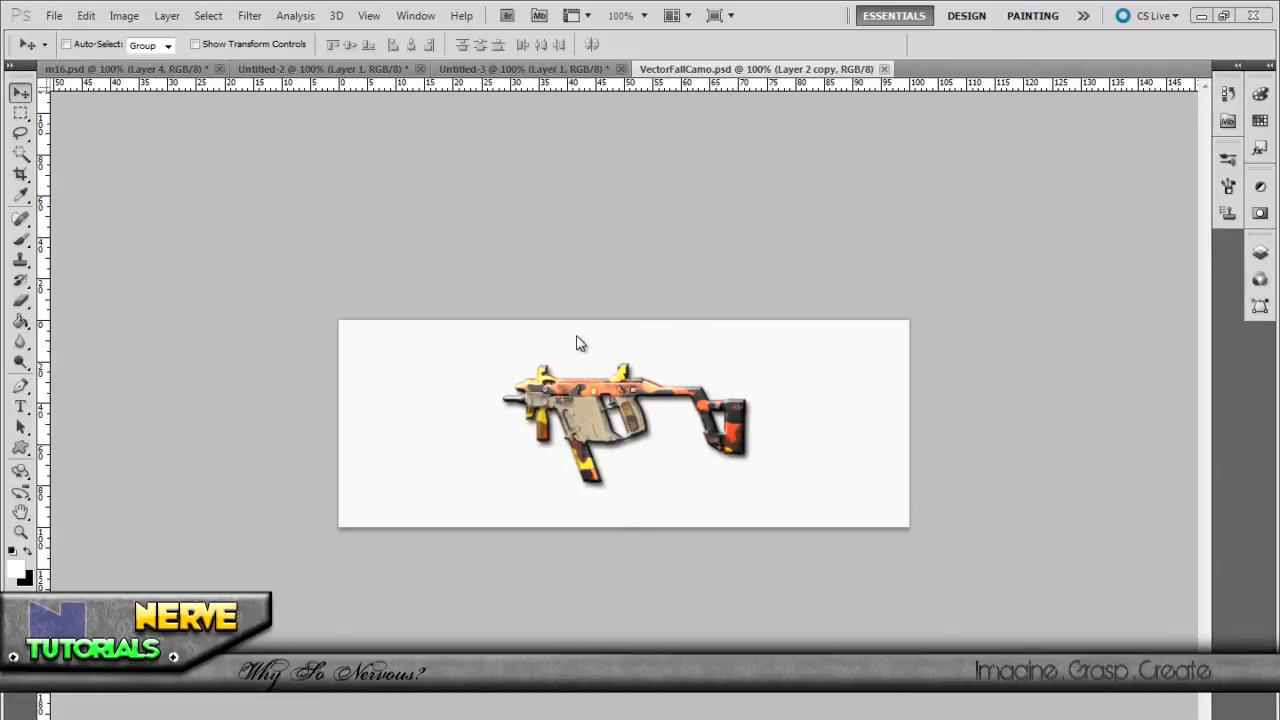
mouse_move(528, 110)
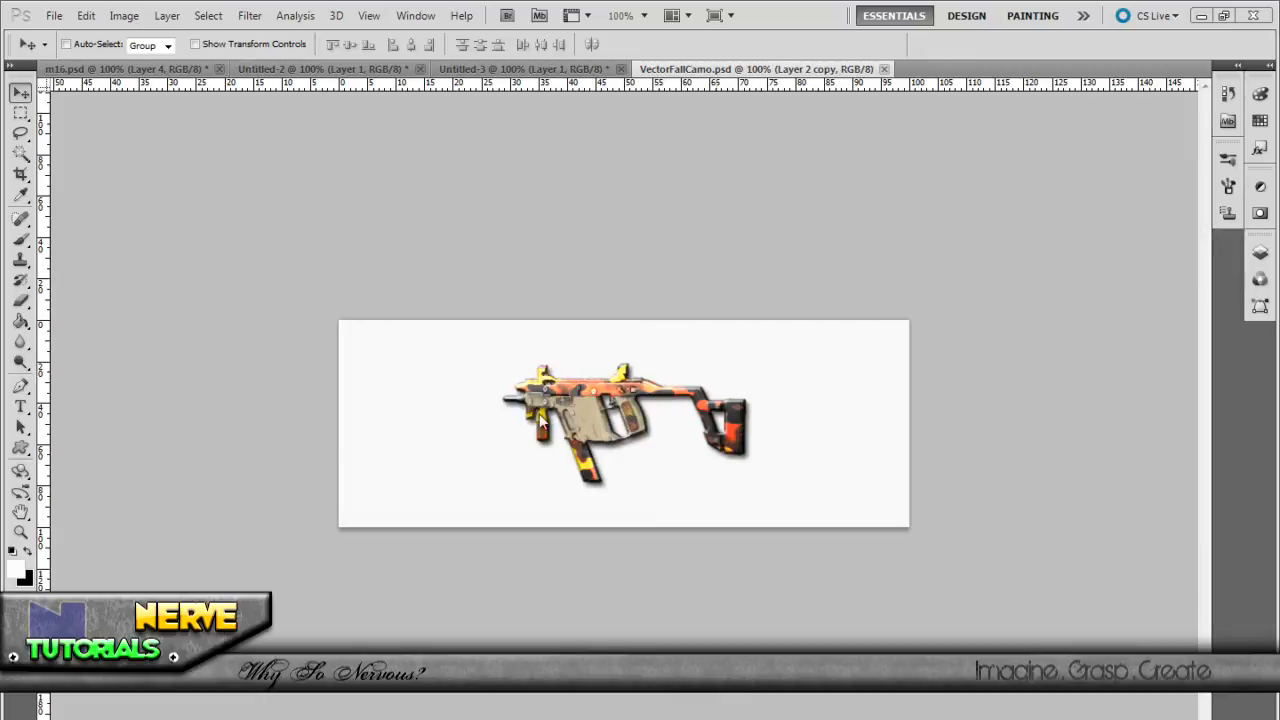
mouse_move(484, 232)
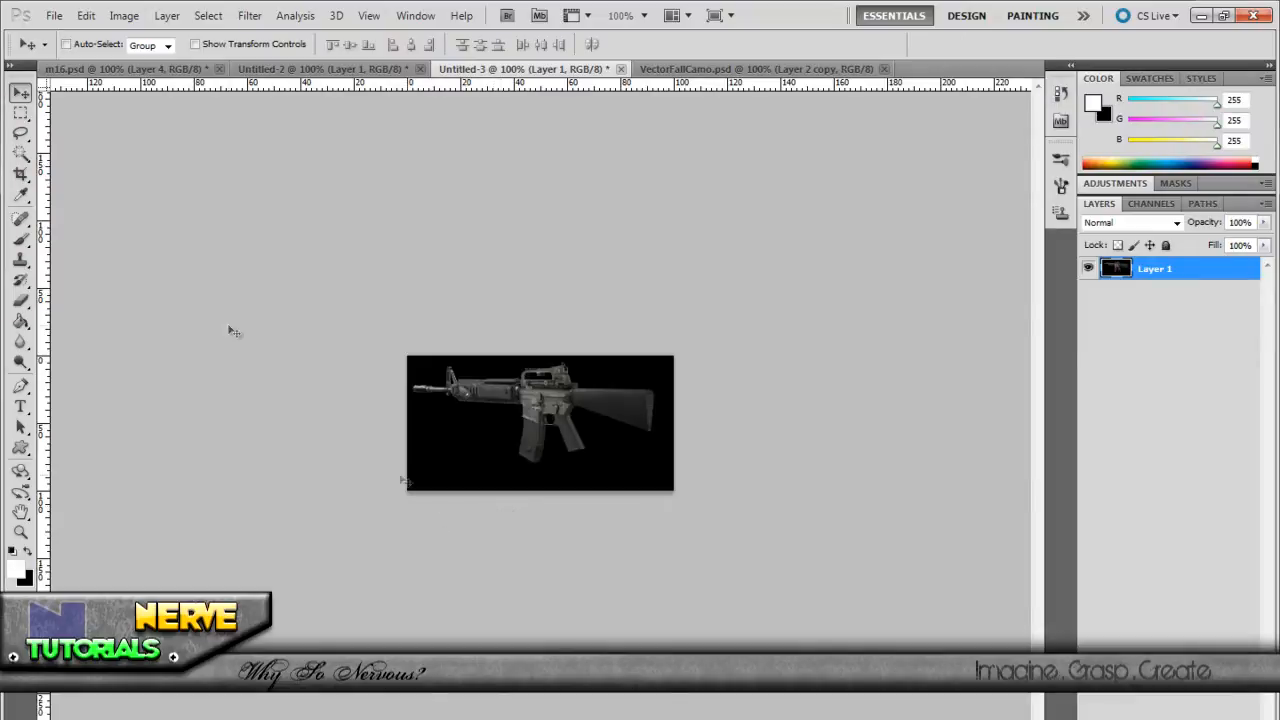
Step: Switch to the Untitled-3 rifle document and choose the Magic Wand tool
click(20, 154)
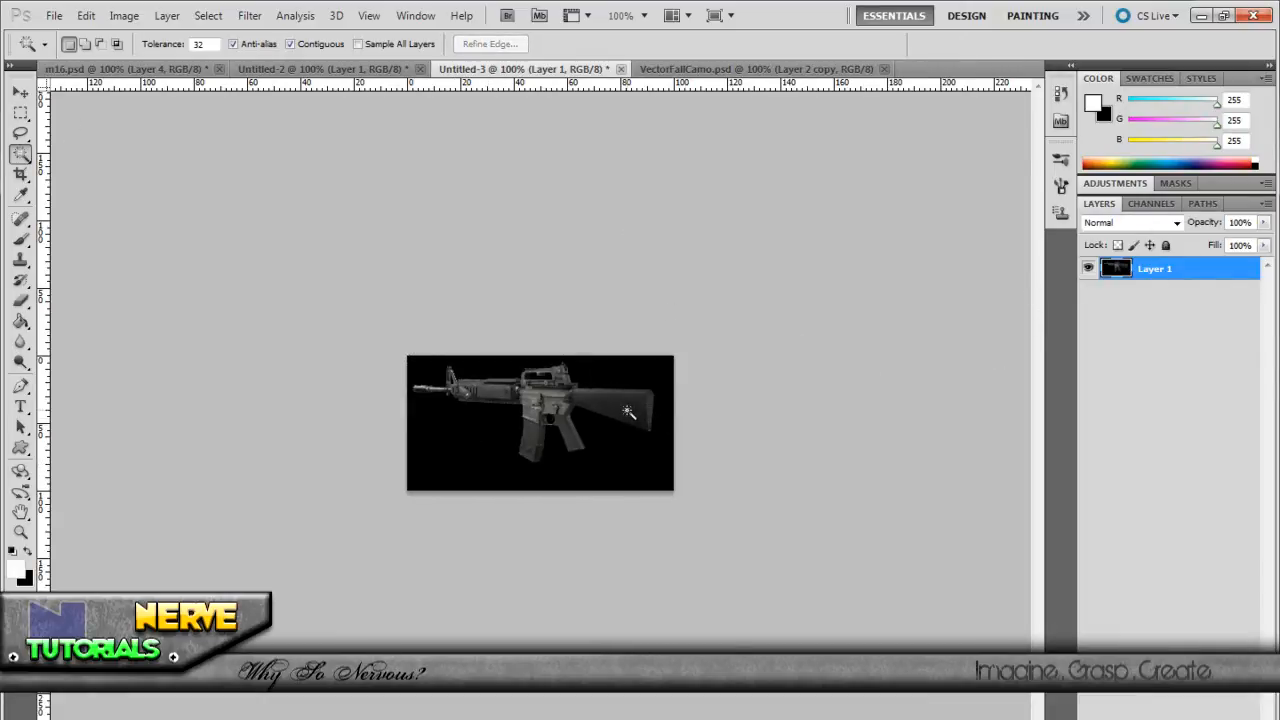
click(628, 412)
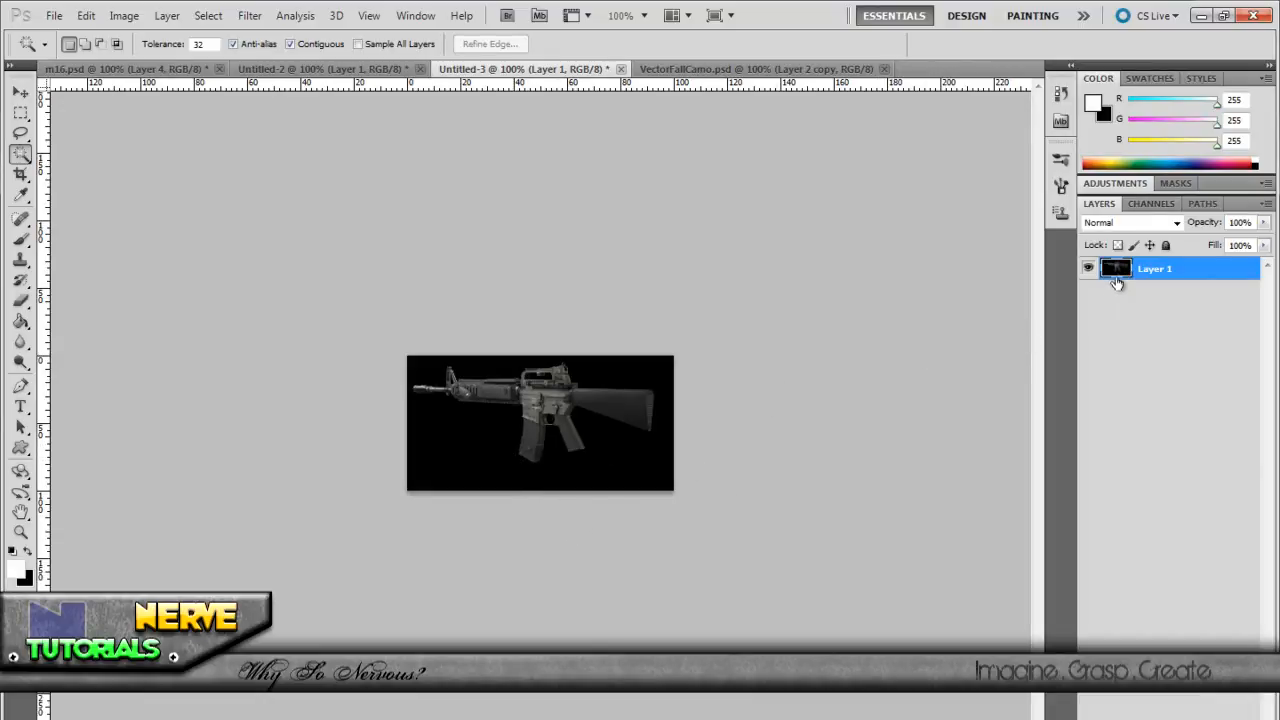
Step: Duplicate the rifle layer as 'Layer 1 copy' above the original
right_click(1116, 268)
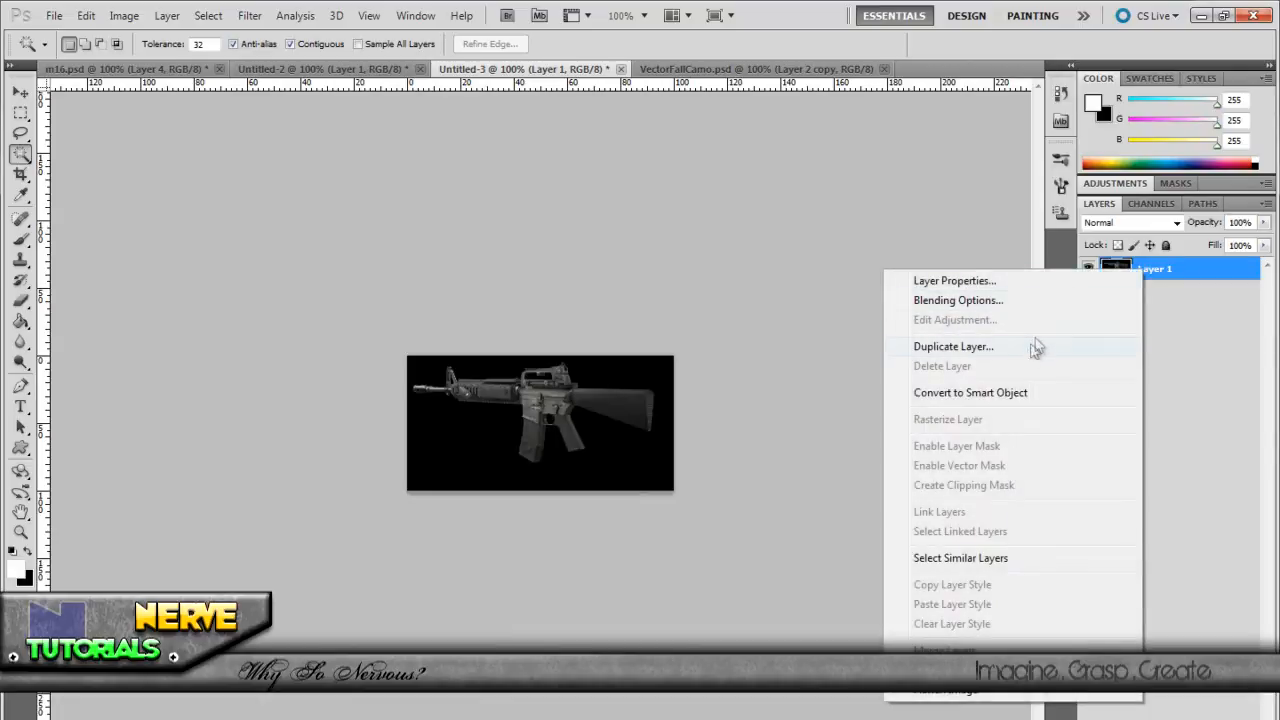
click(952, 346)
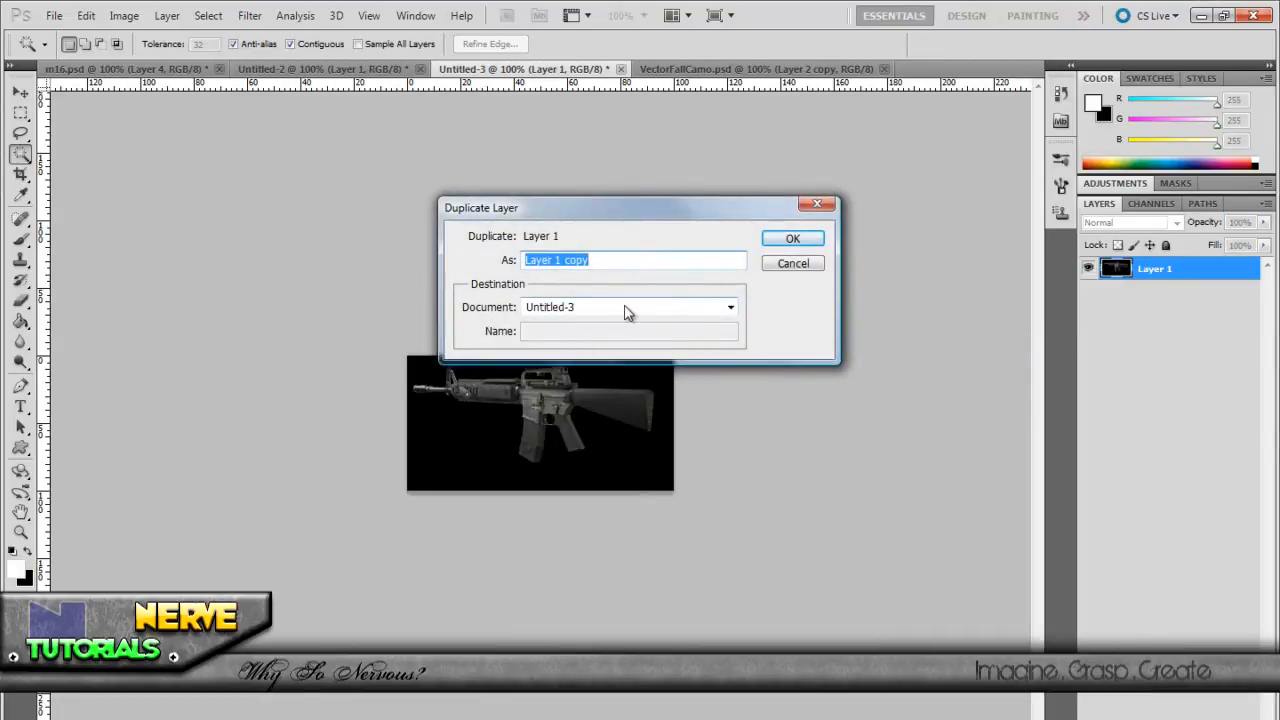
click(792, 238)
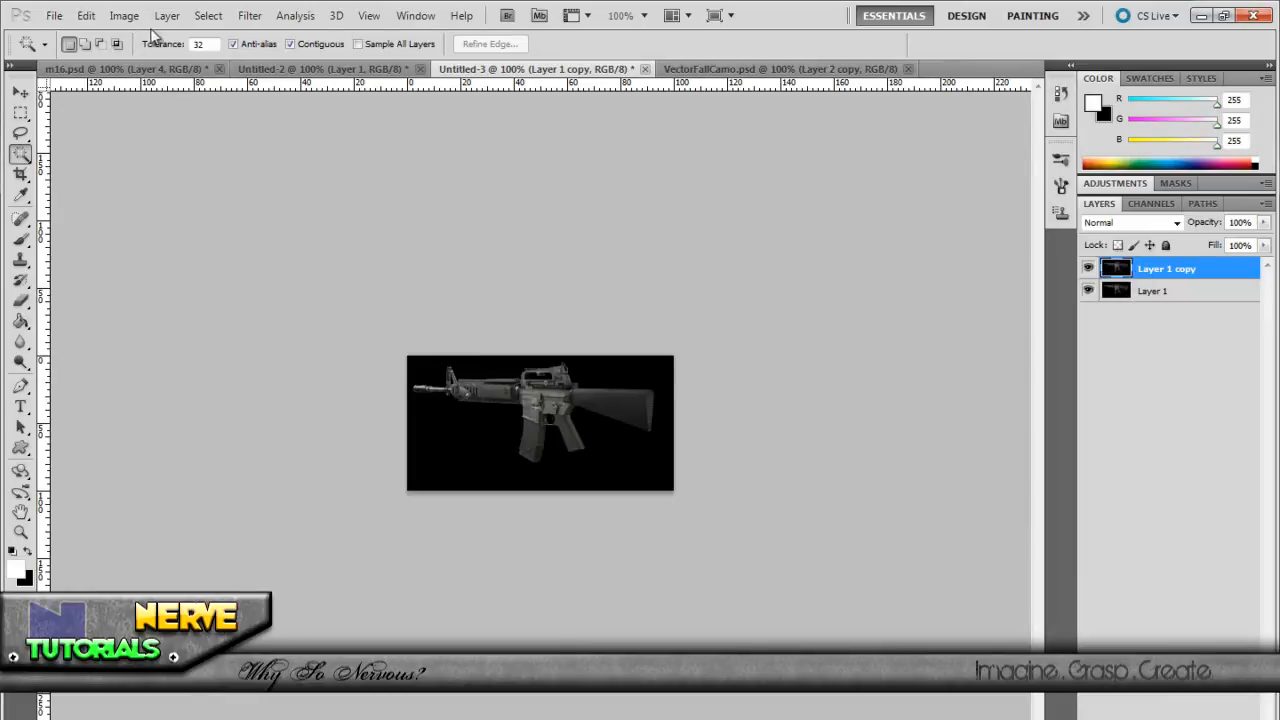
Step: Apply a steep Curves adjustment to Layer 1 copy, turning the rifle into a white silhouette
click(124, 16)
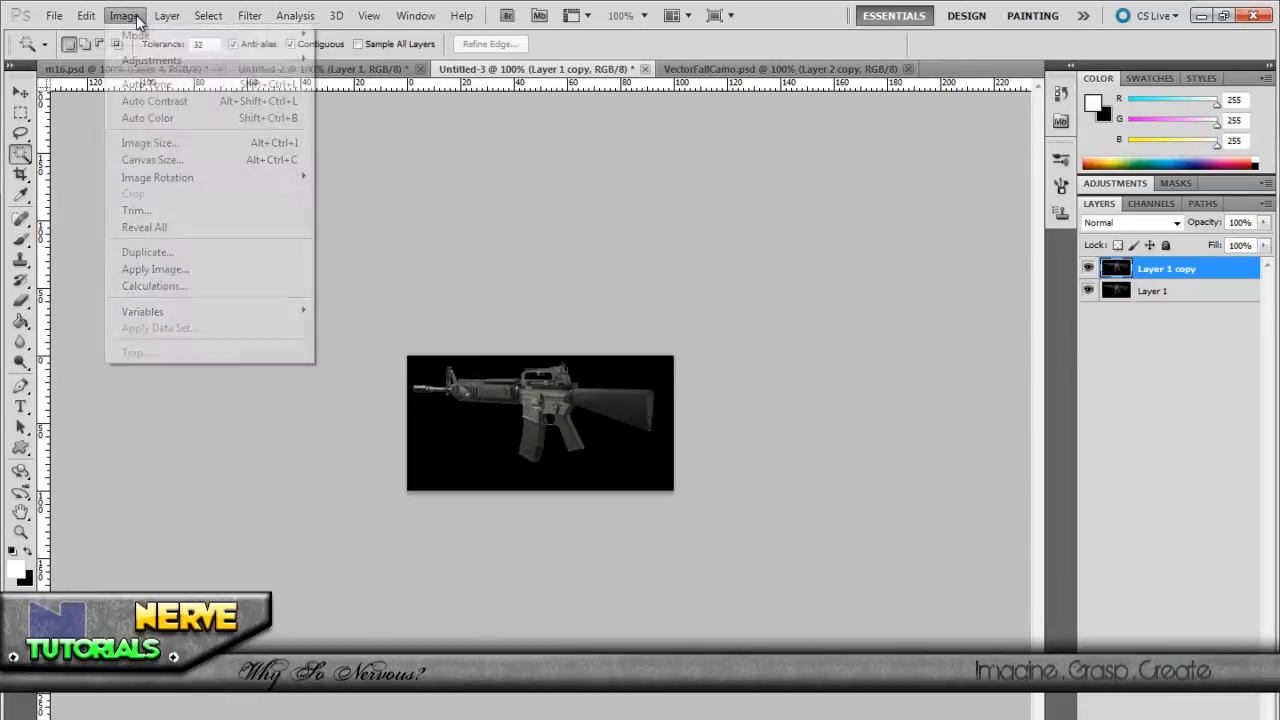
click(152, 60)
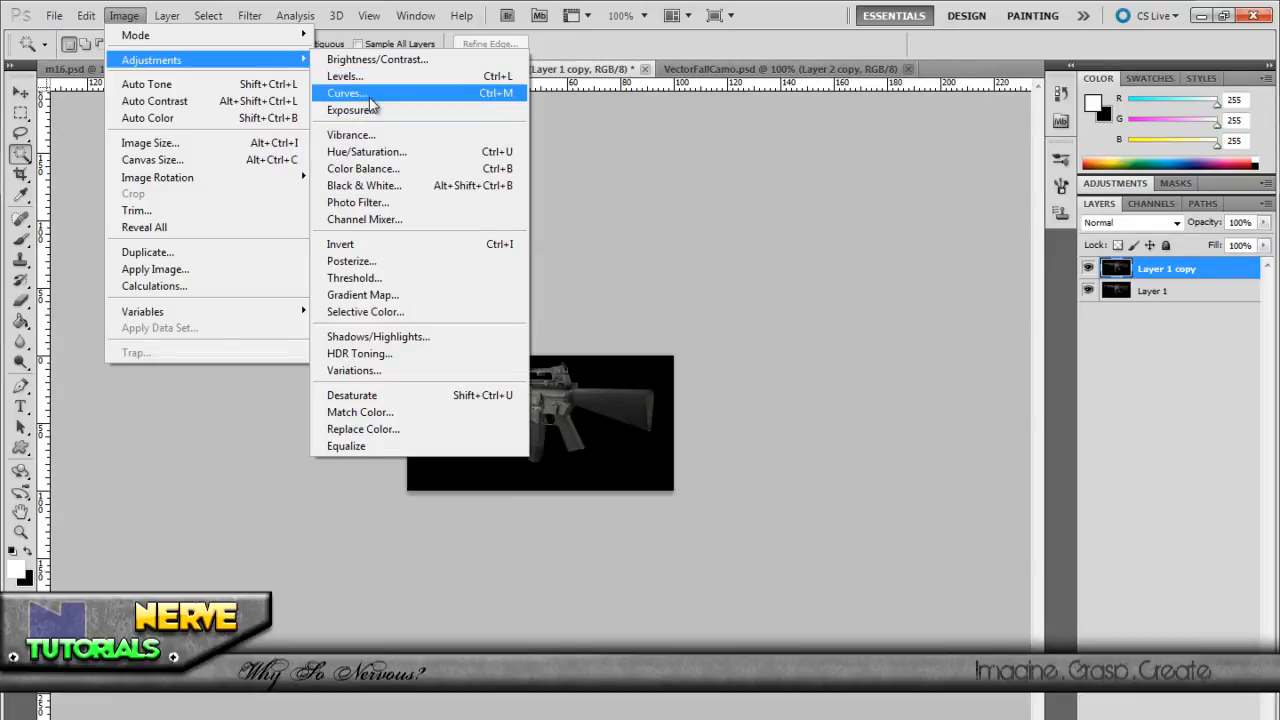
click(344, 94)
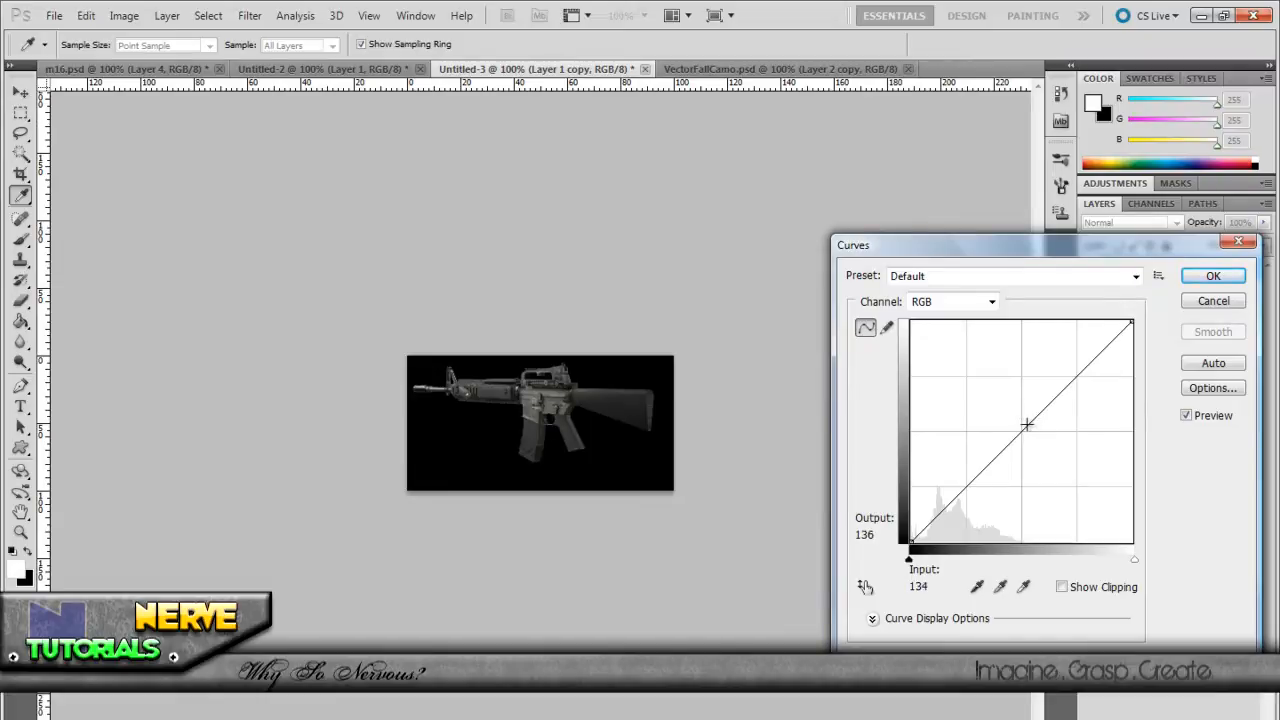
drag(1028, 428, 1008, 418)
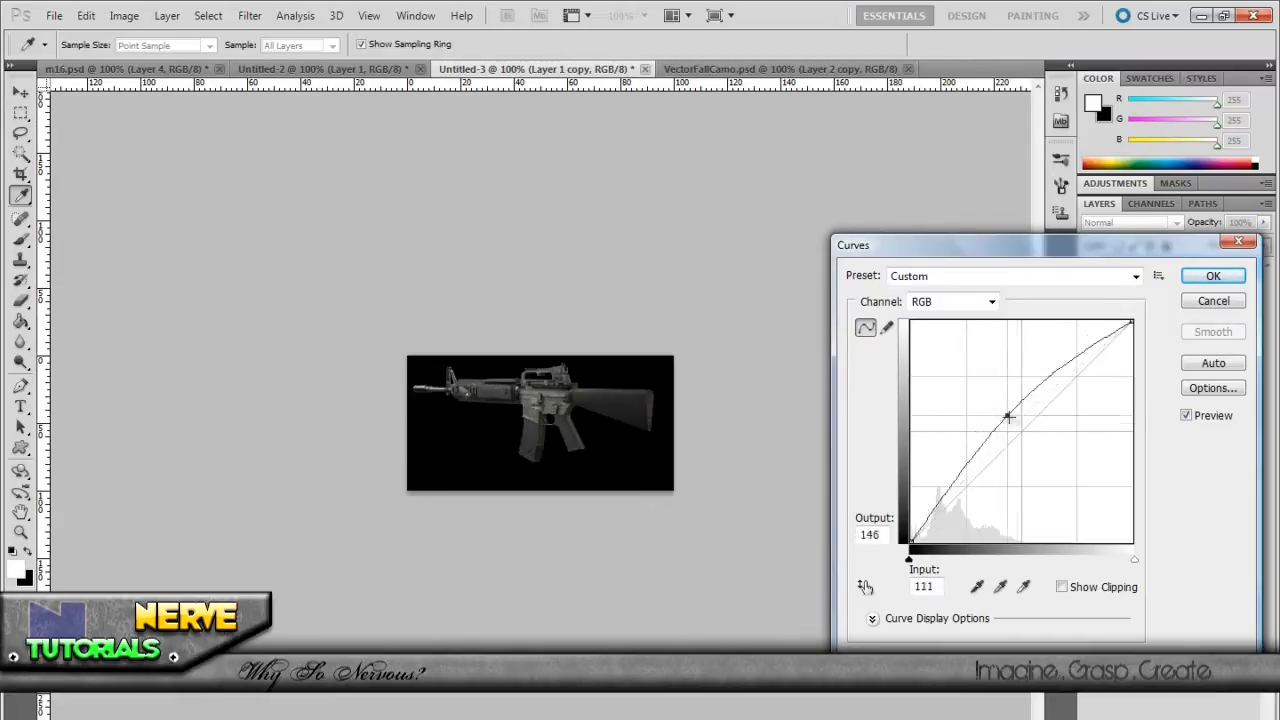
drag(1008, 418, 916, 328)
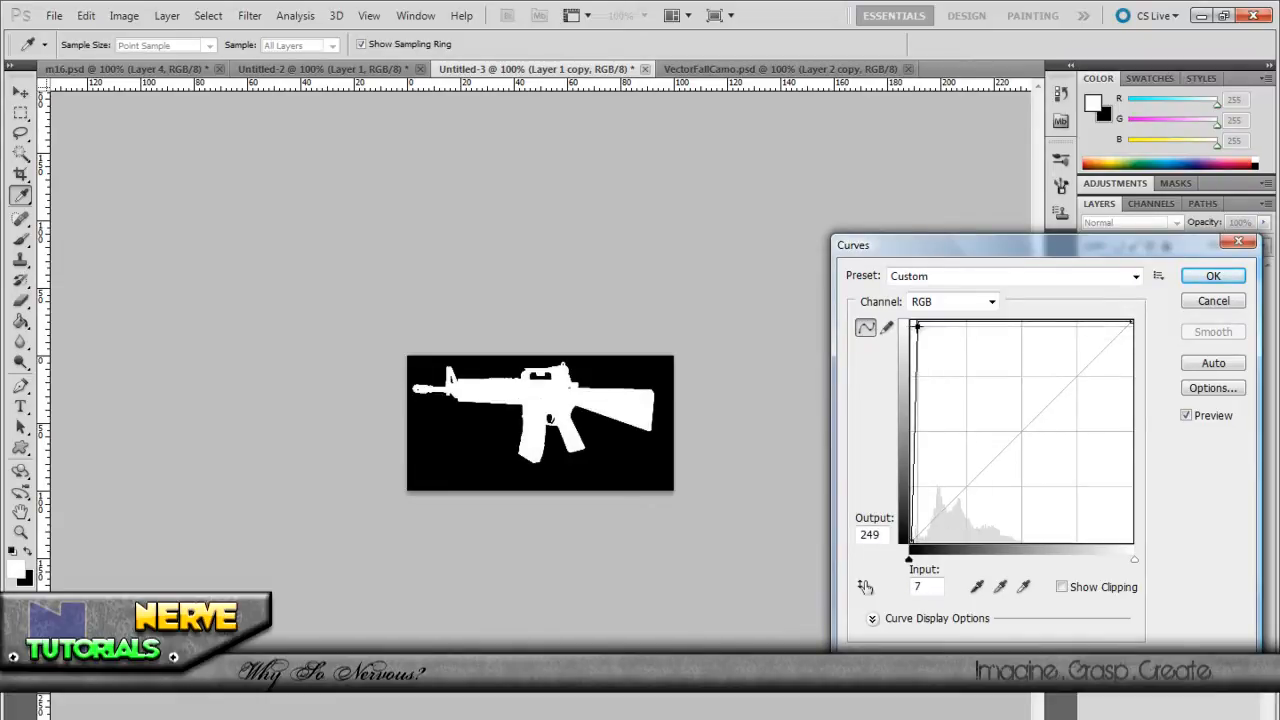
drag(916, 328, 964, 380)
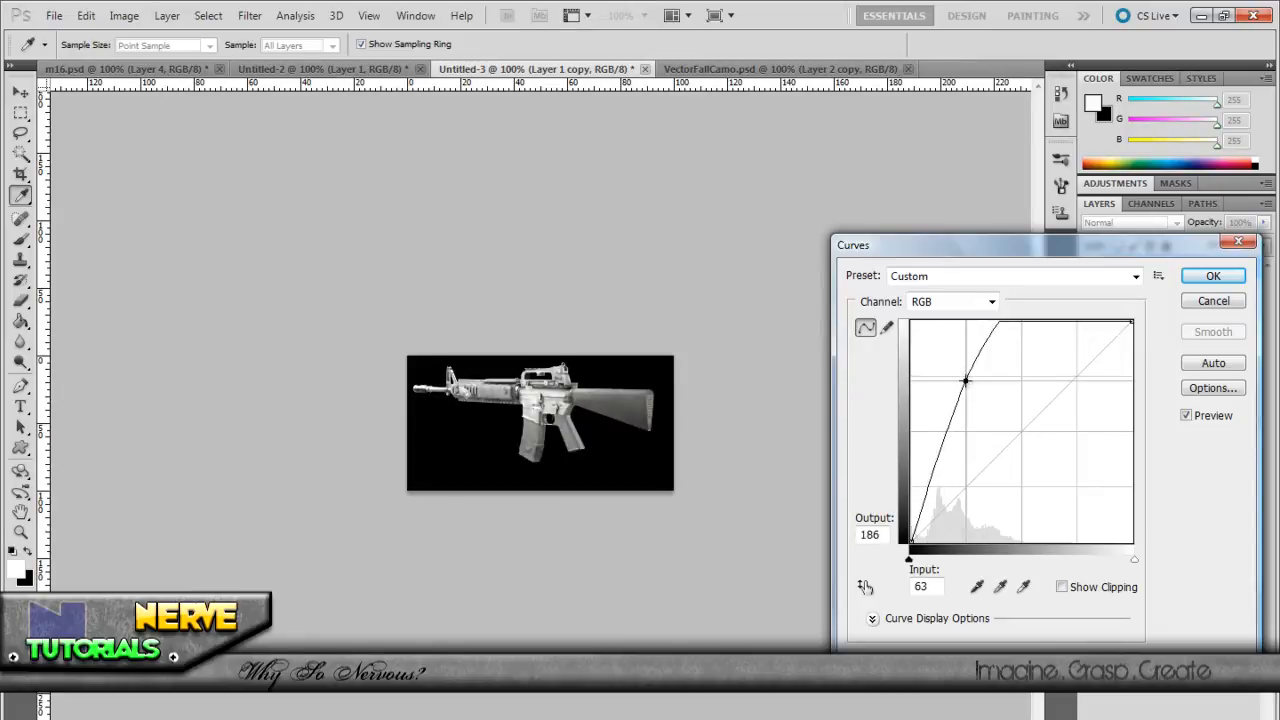
drag(964, 380, 924, 340)
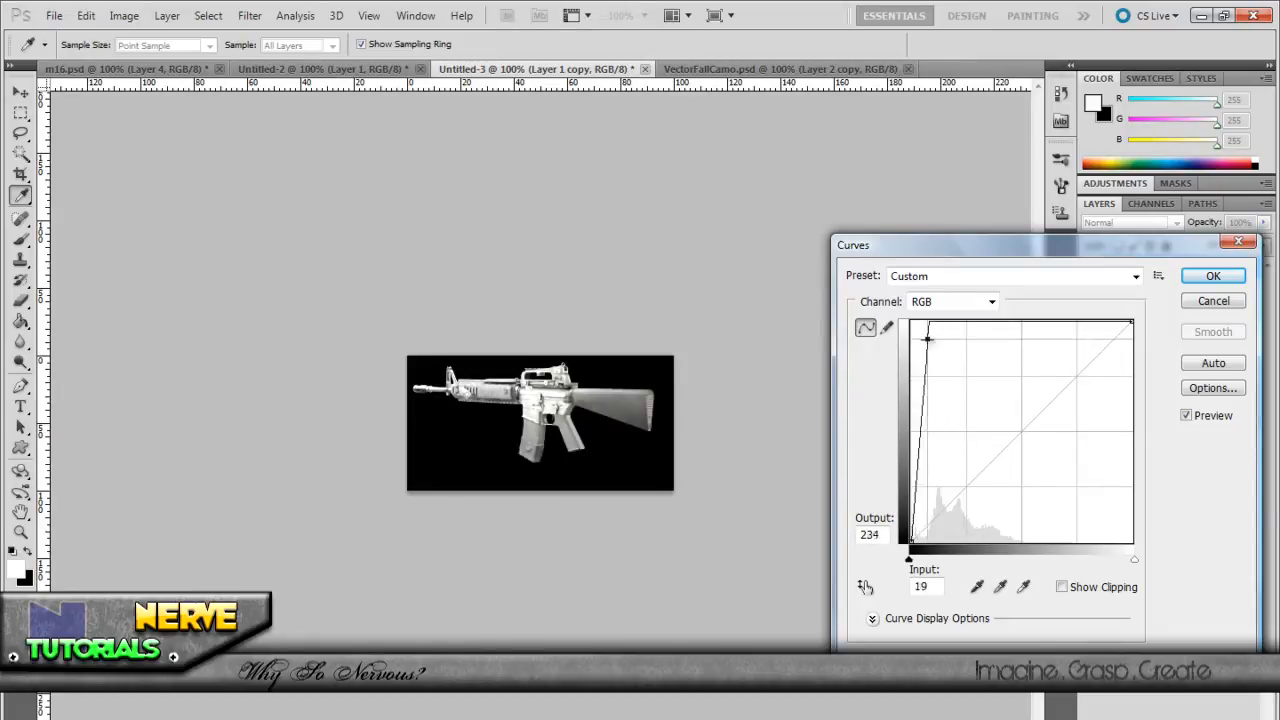
drag(928, 338, 912, 328)
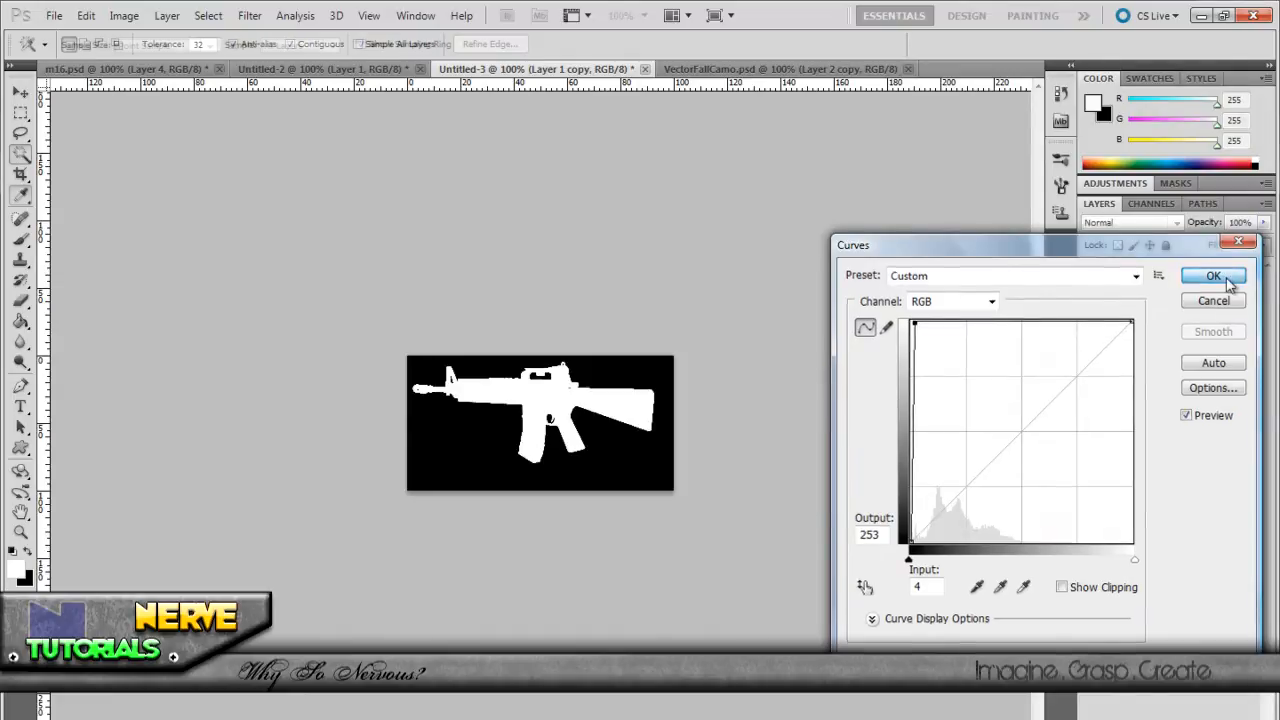
click(1212, 276)
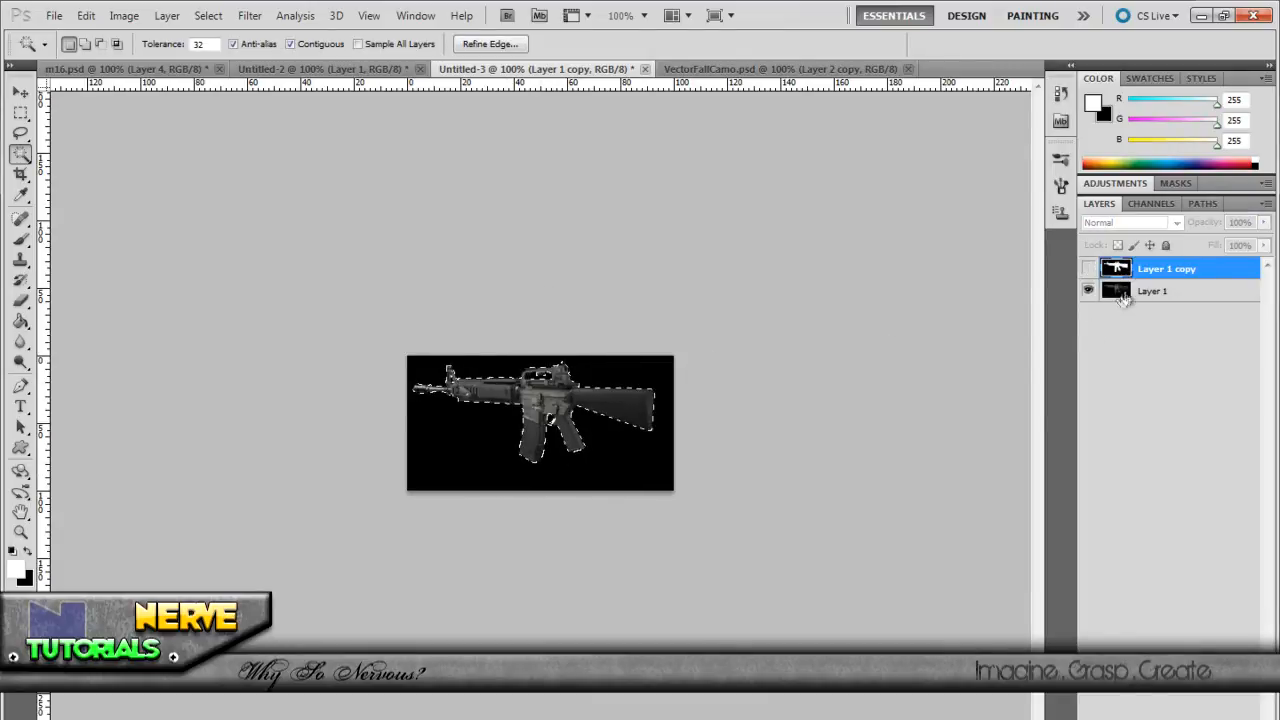
Step: Make the original rifle layer, Layer 1, the active layer
click(1152, 292)
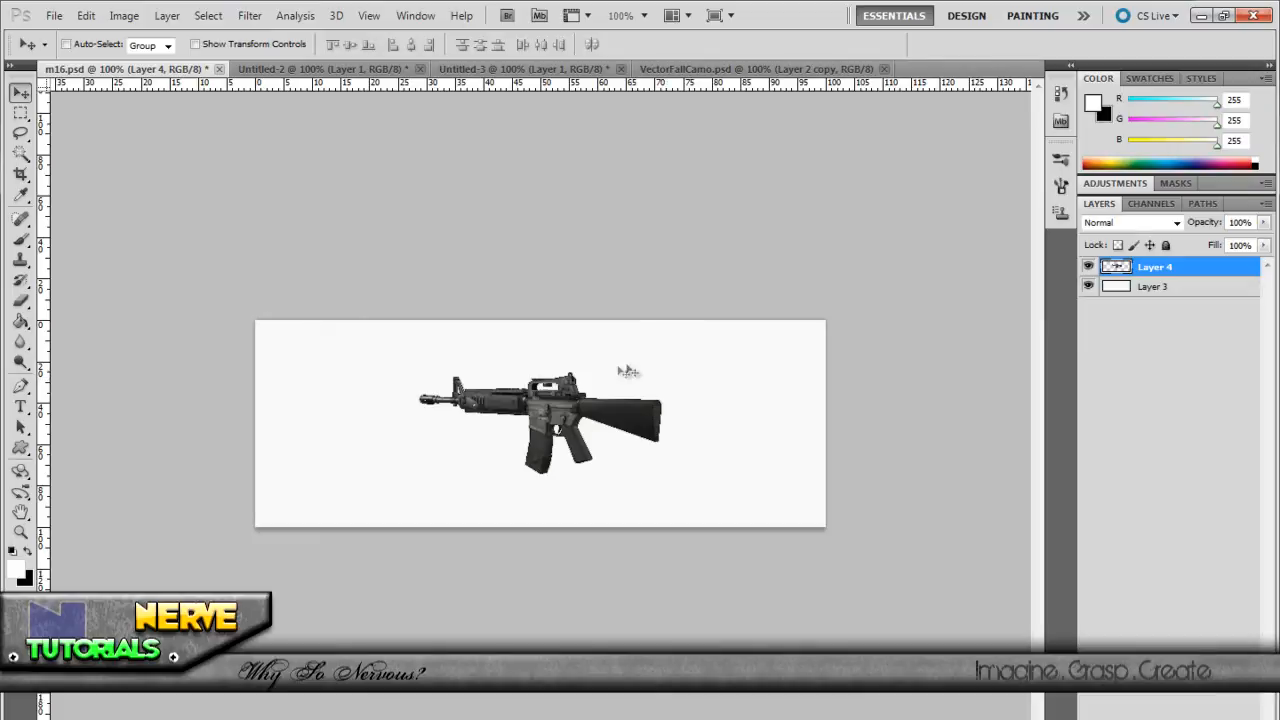
mouse_move(378, 516)
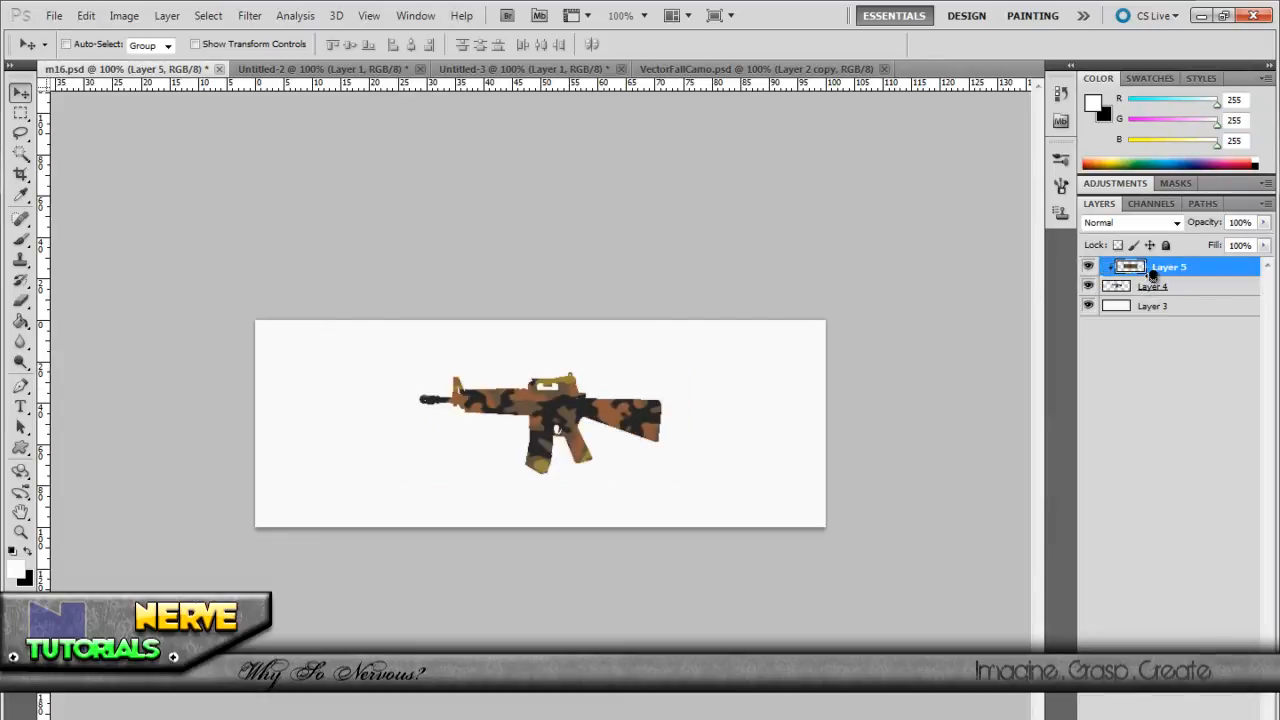
Step: Bring up the options for the camo Layer 5 to clip it to the rifle
right_click(1168, 266)
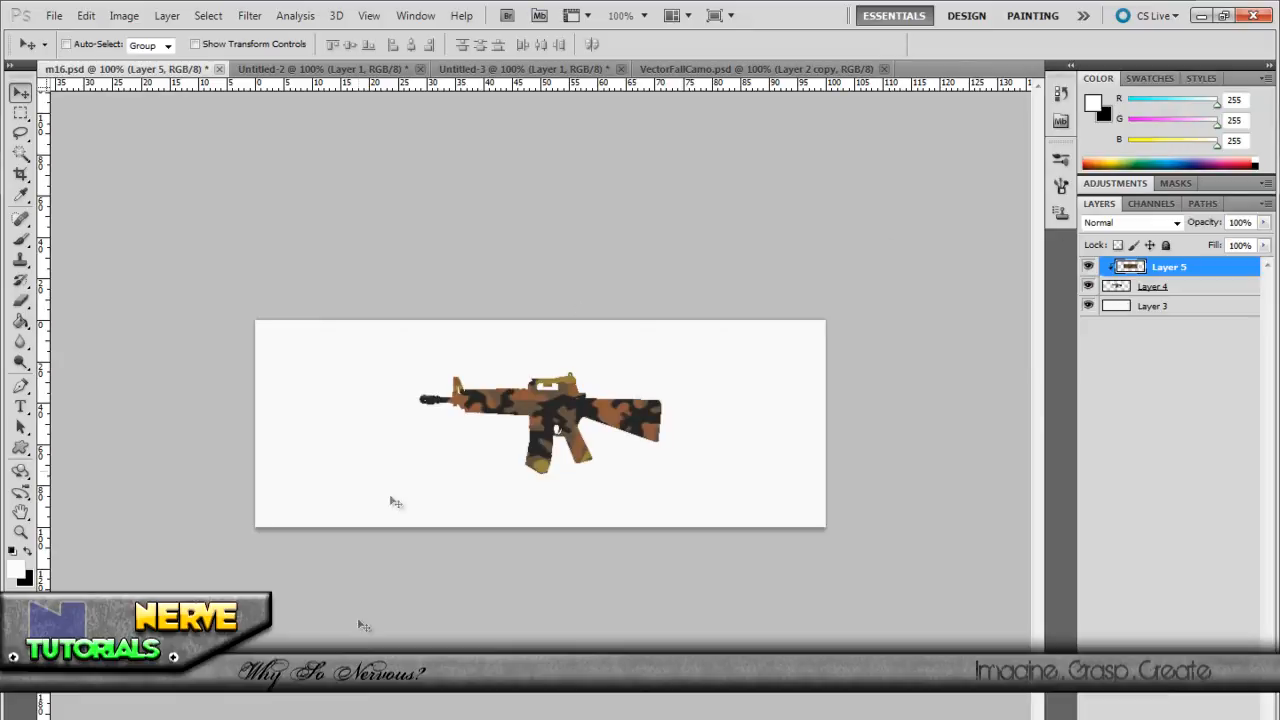
mouse_move(532, 572)
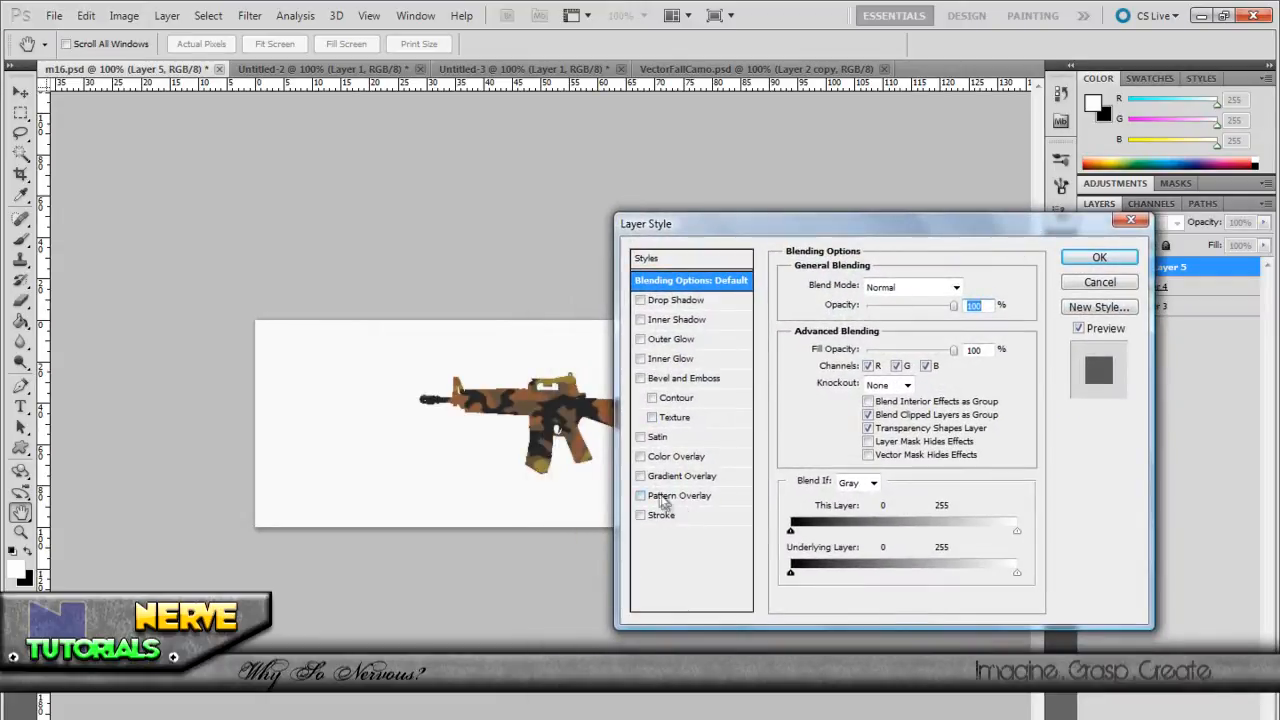
Step: Add a green Color Overlay layer style in Hue mode to the camo Layer 5
click(640, 456)
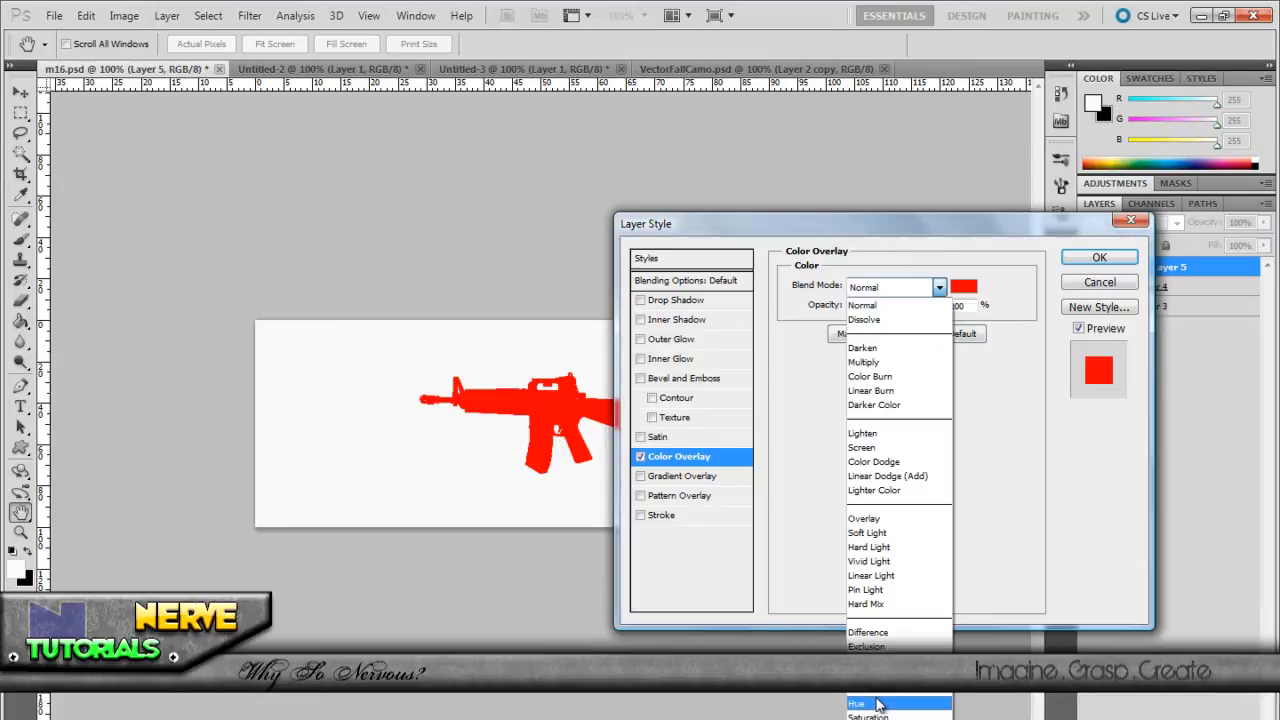
click(856, 704)
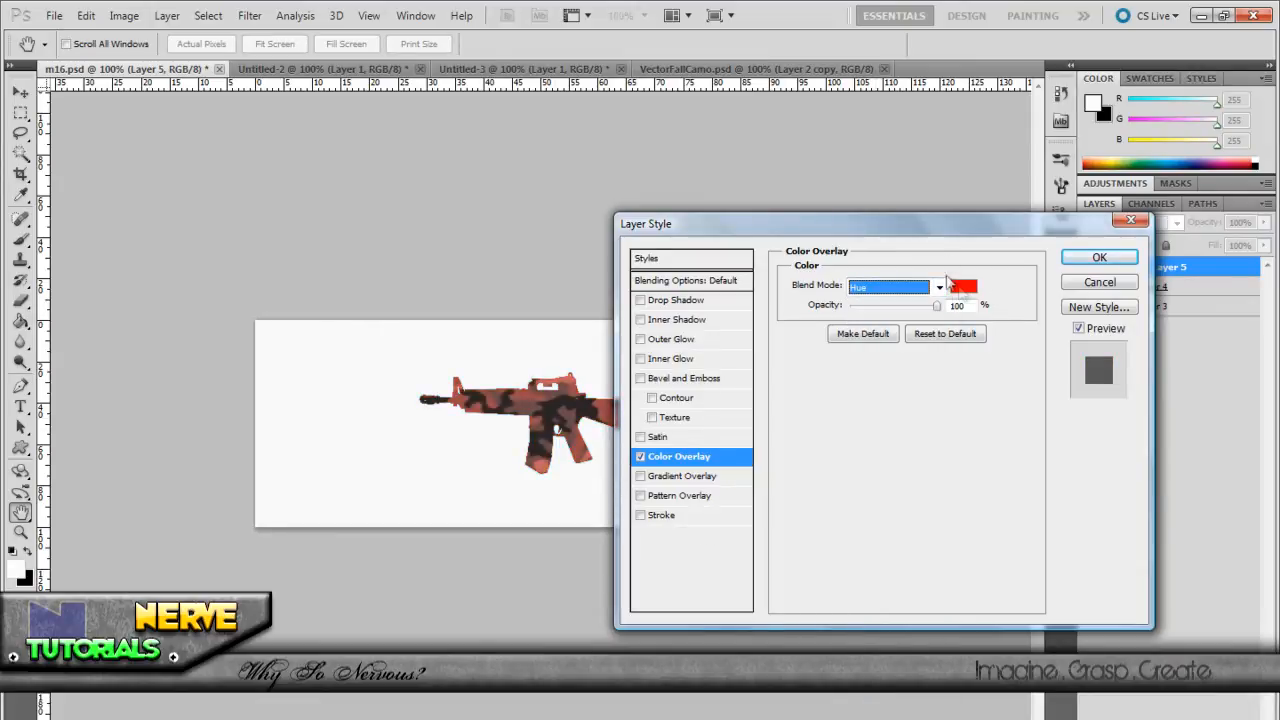
click(960, 288)
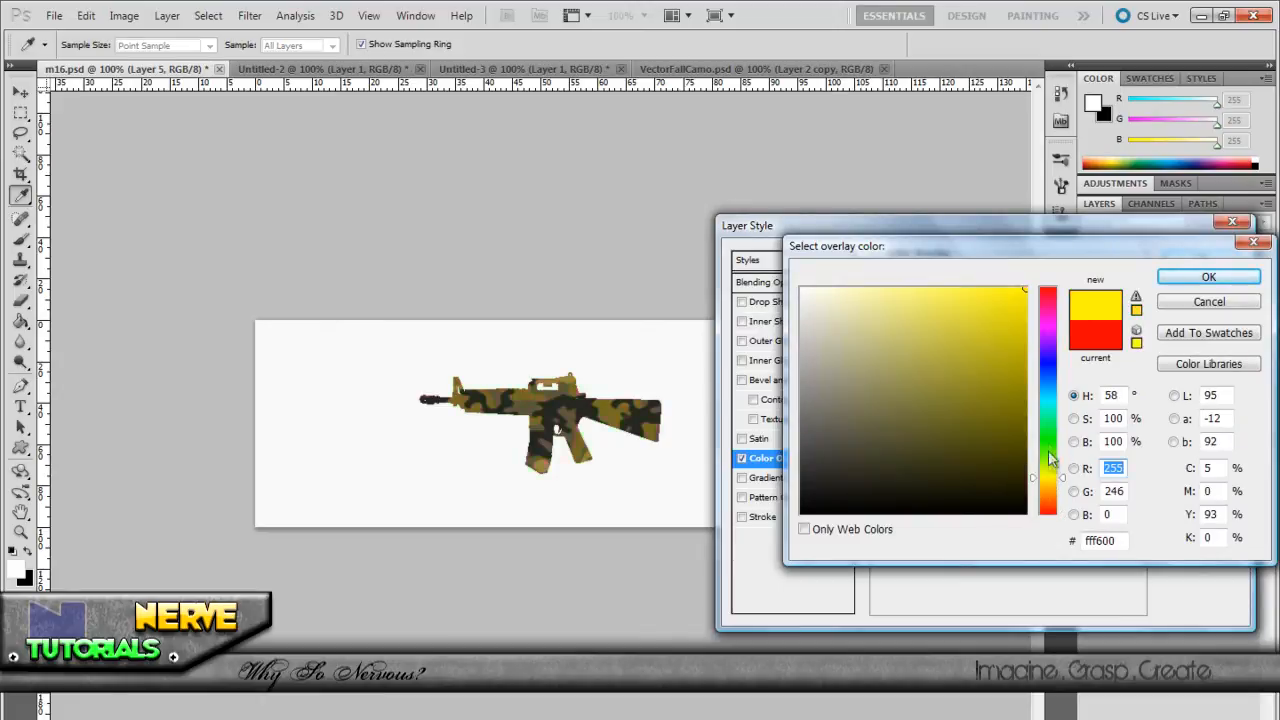
click(1048, 322)
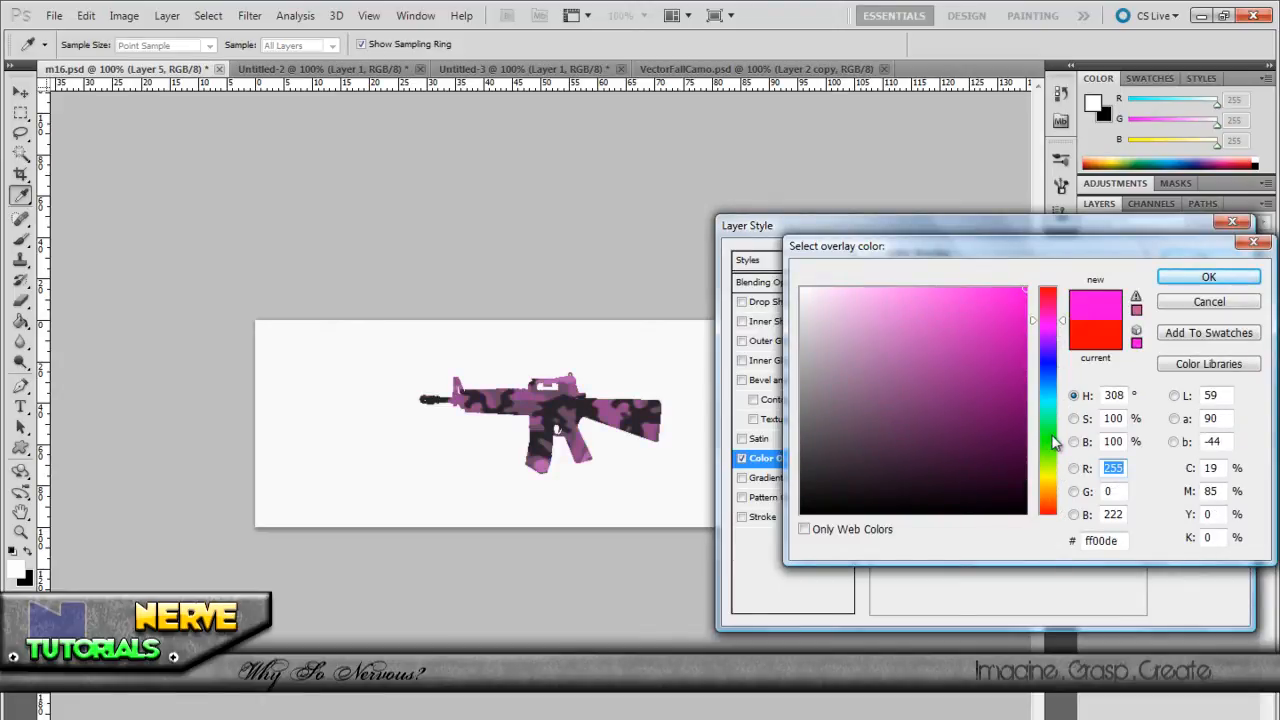
click(1048, 444)
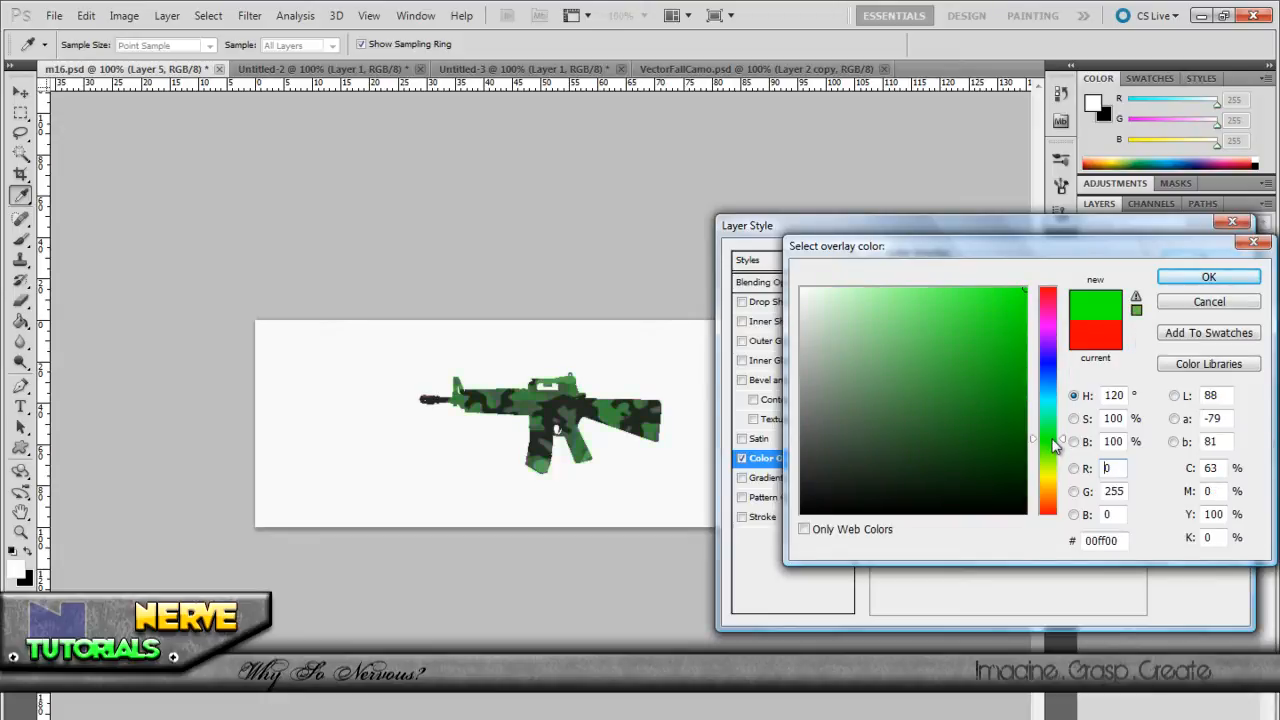
click(990, 334)
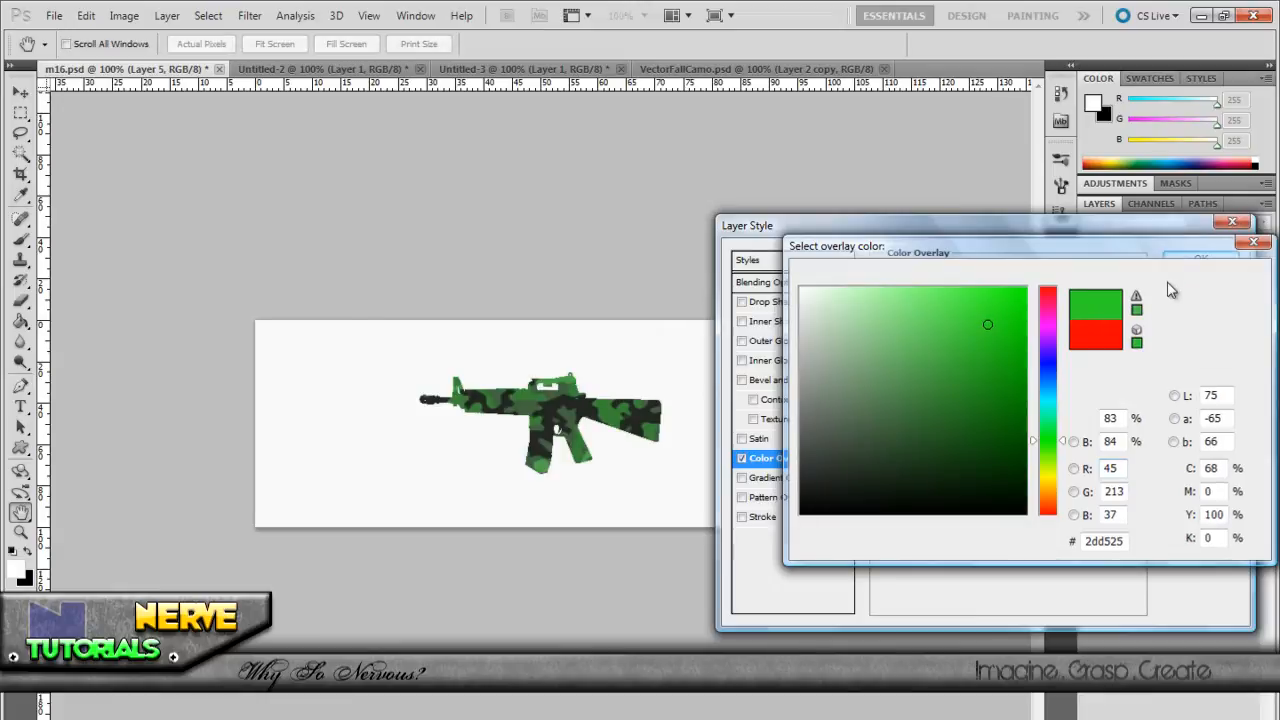
click(1200, 260)
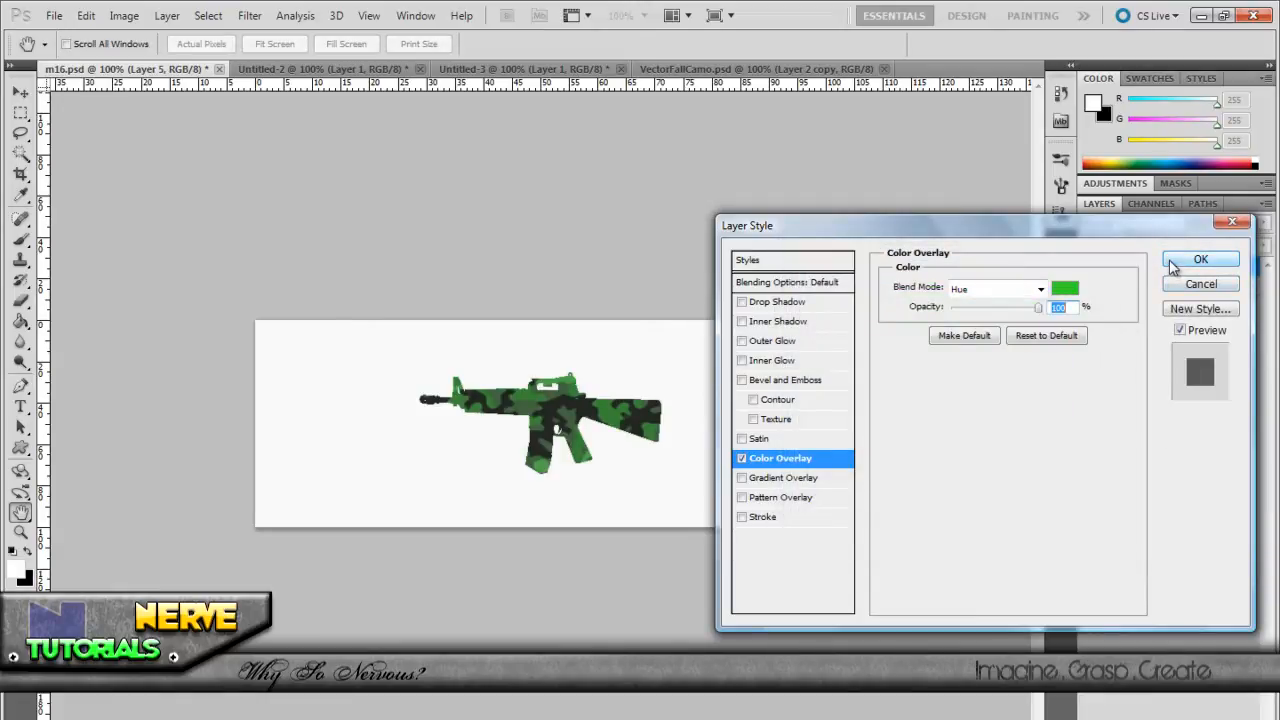
click(1200, 260)
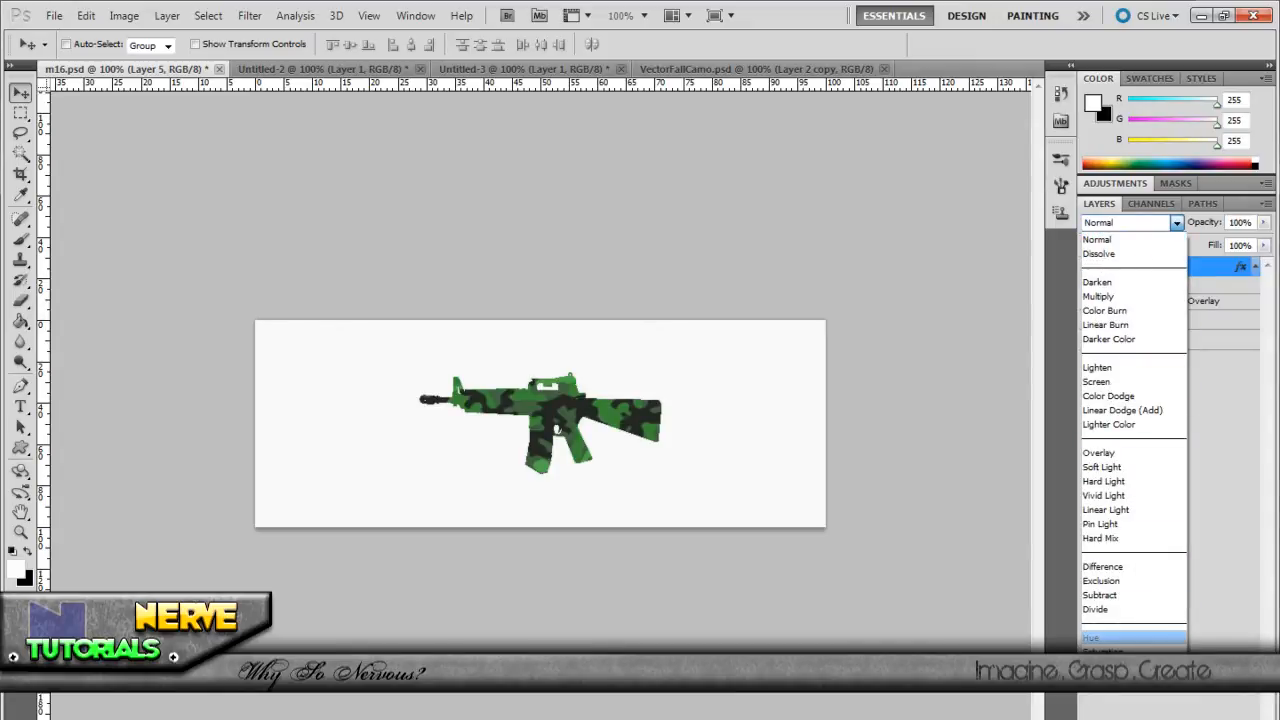
mouse_move(1100, 240)
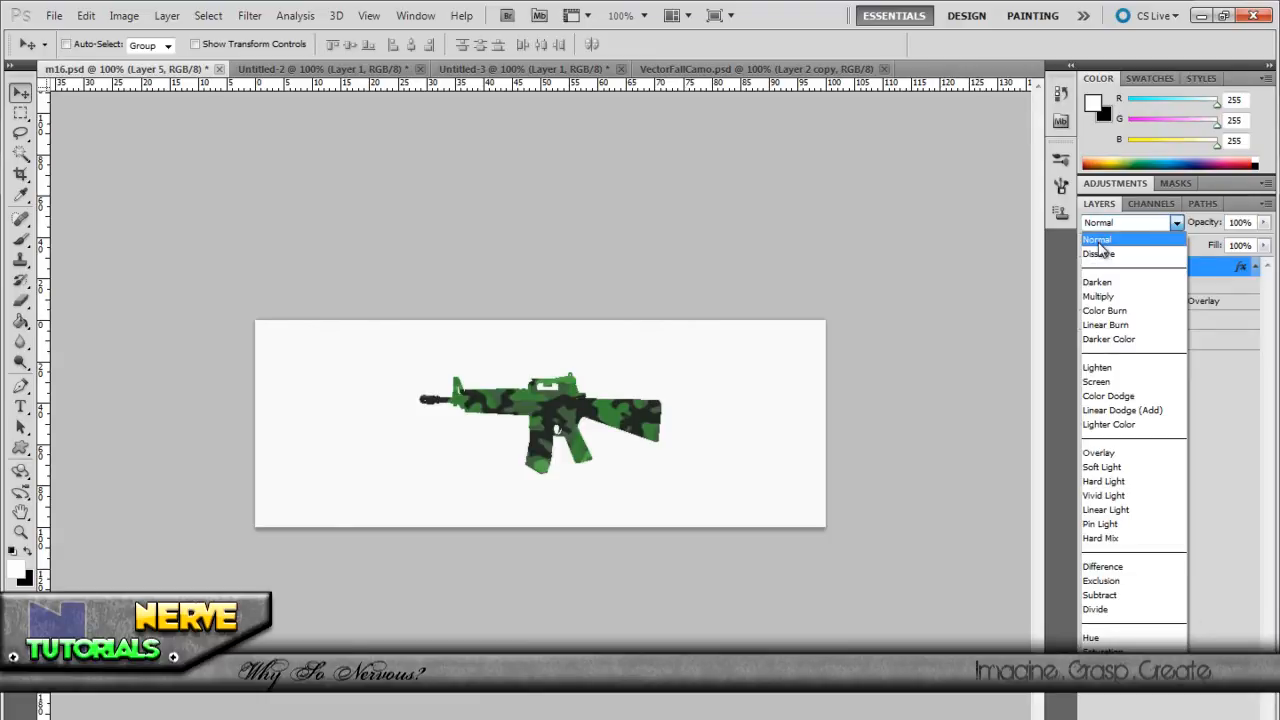
Step: Cycle Layer 5 through the blend modes and settle on Color Dodge
click(1100, 252)
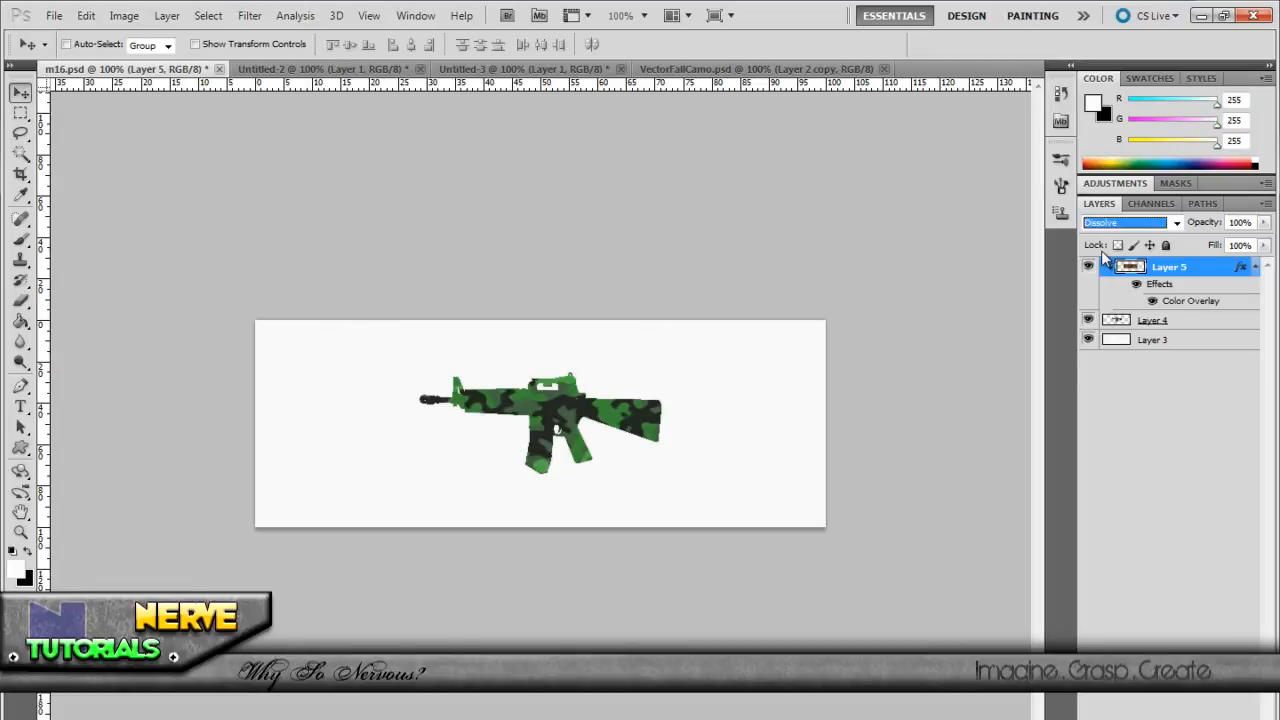
click(1124, 222)
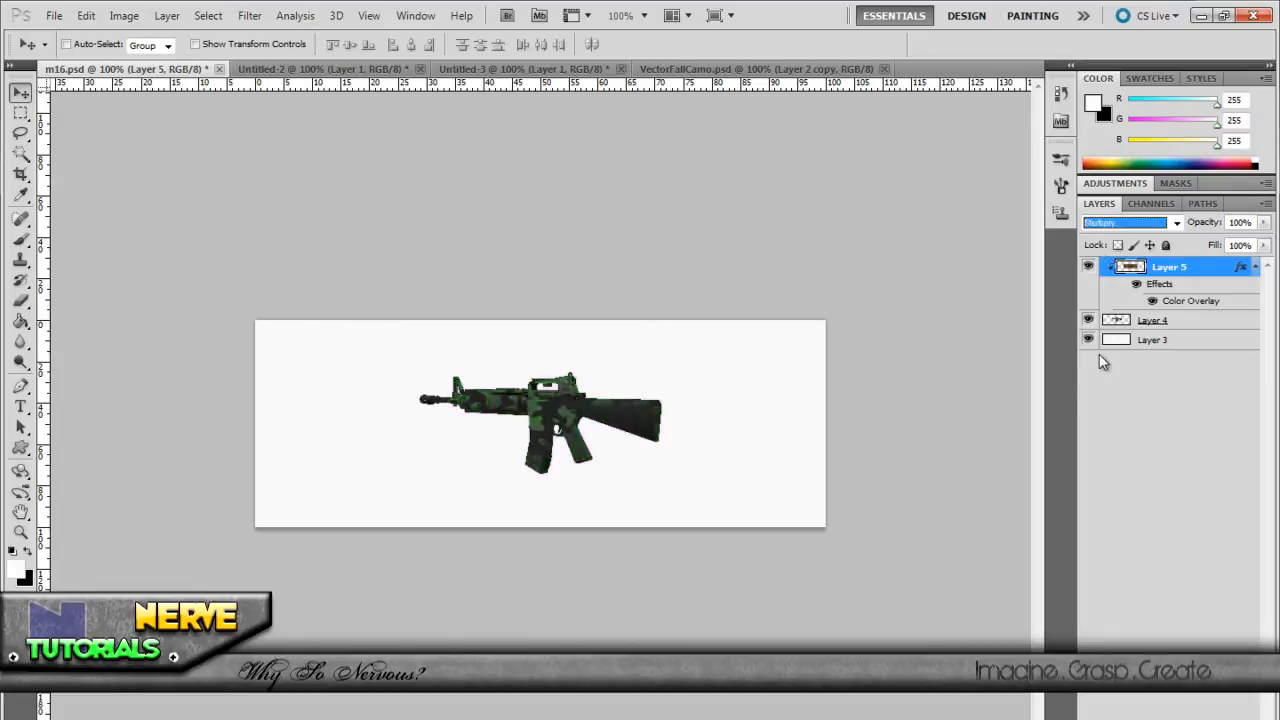
click(1124, 222)
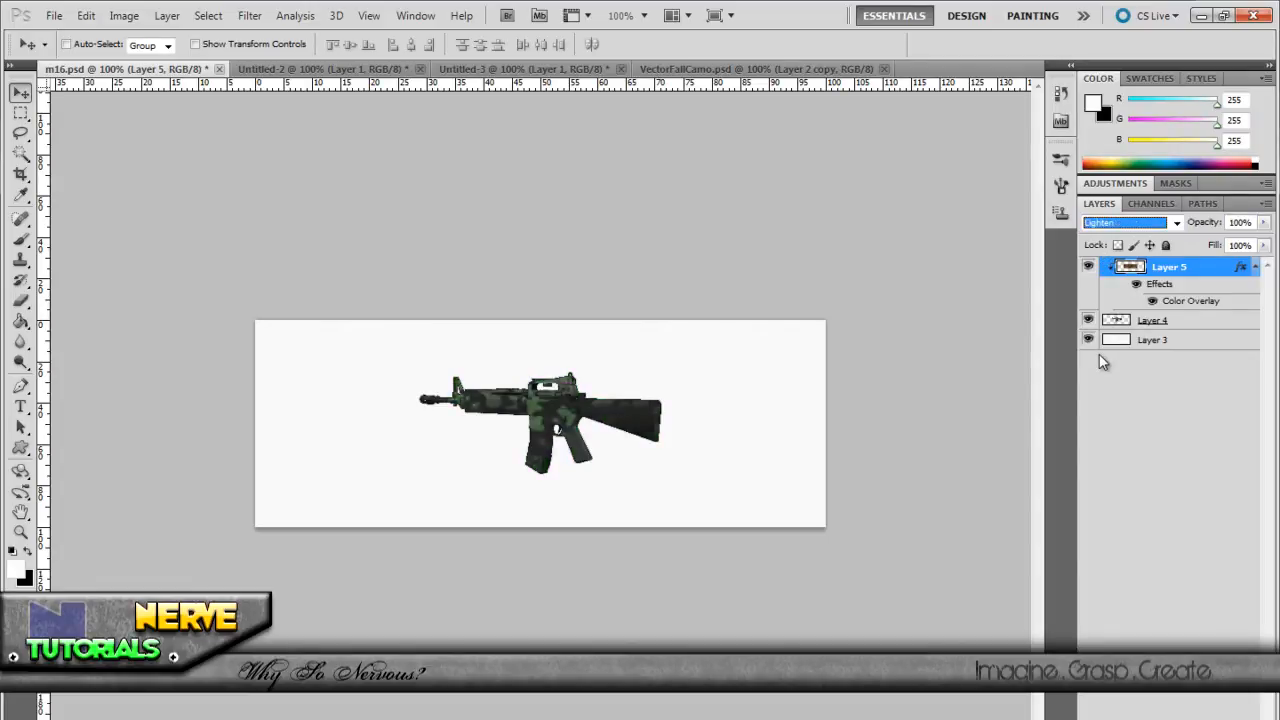
click(1124, 222)
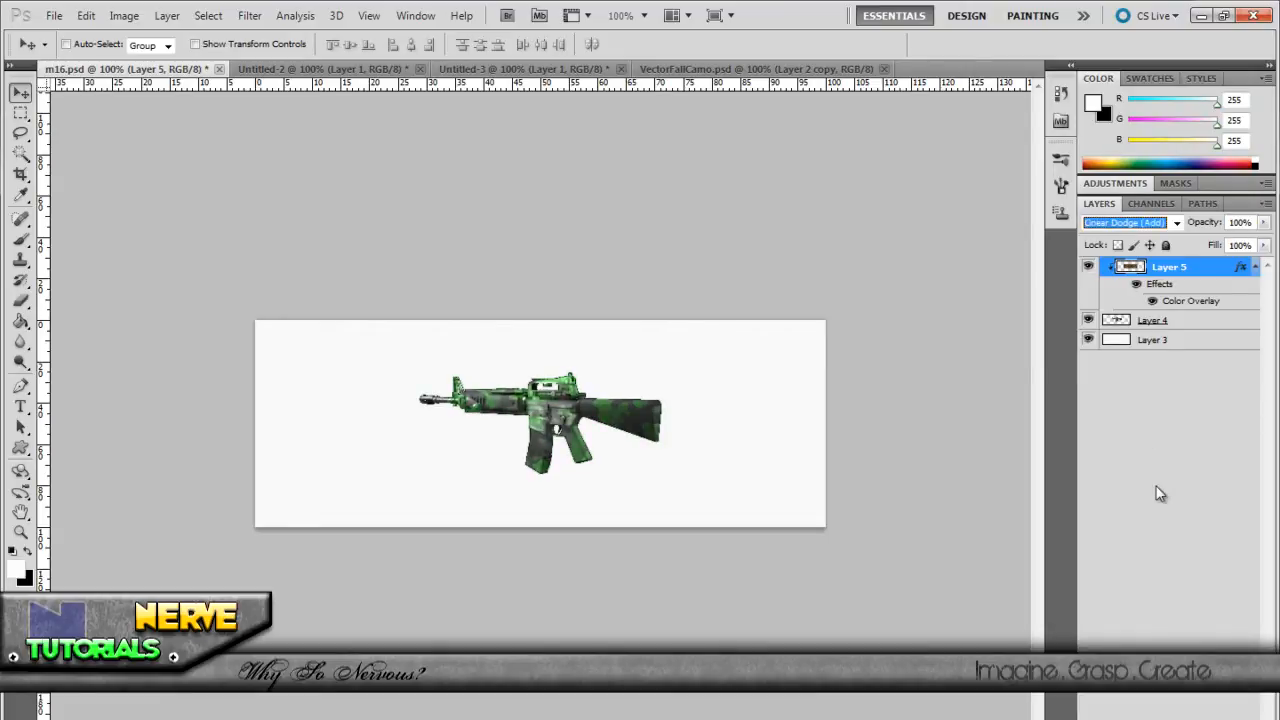
click(1128, 222)
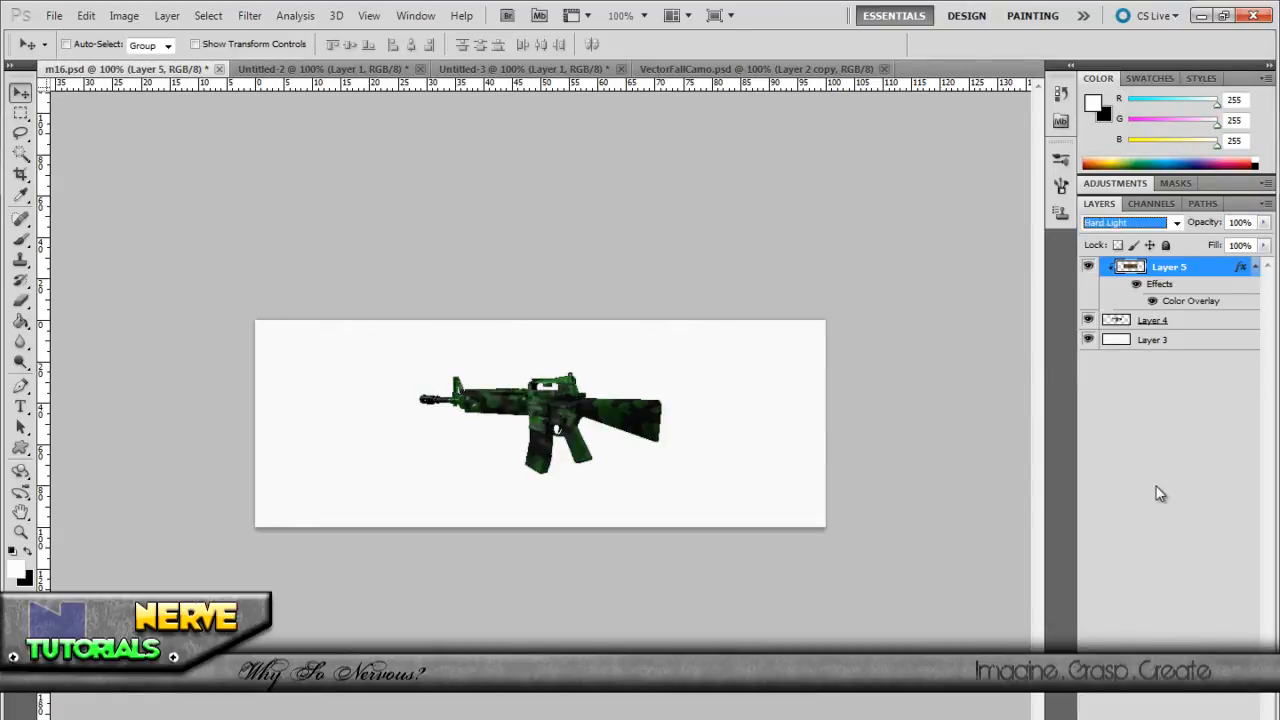
click(1124, 222)
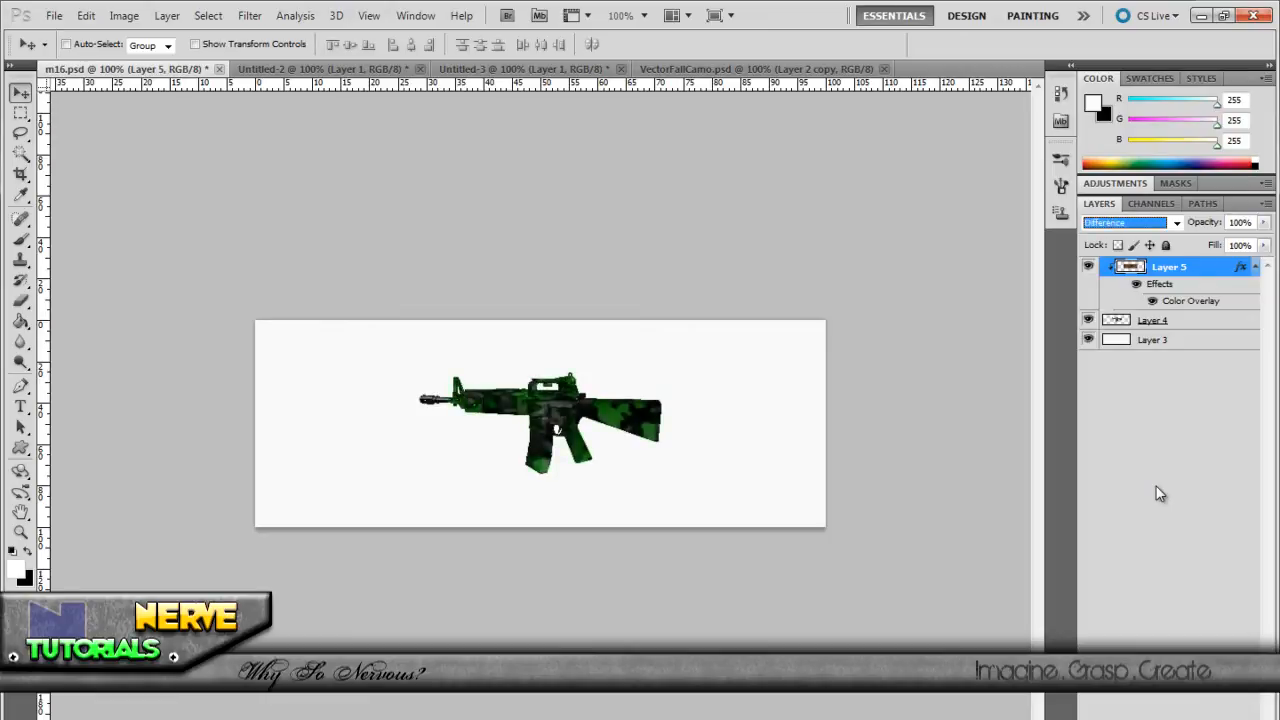
click(1120, 222)
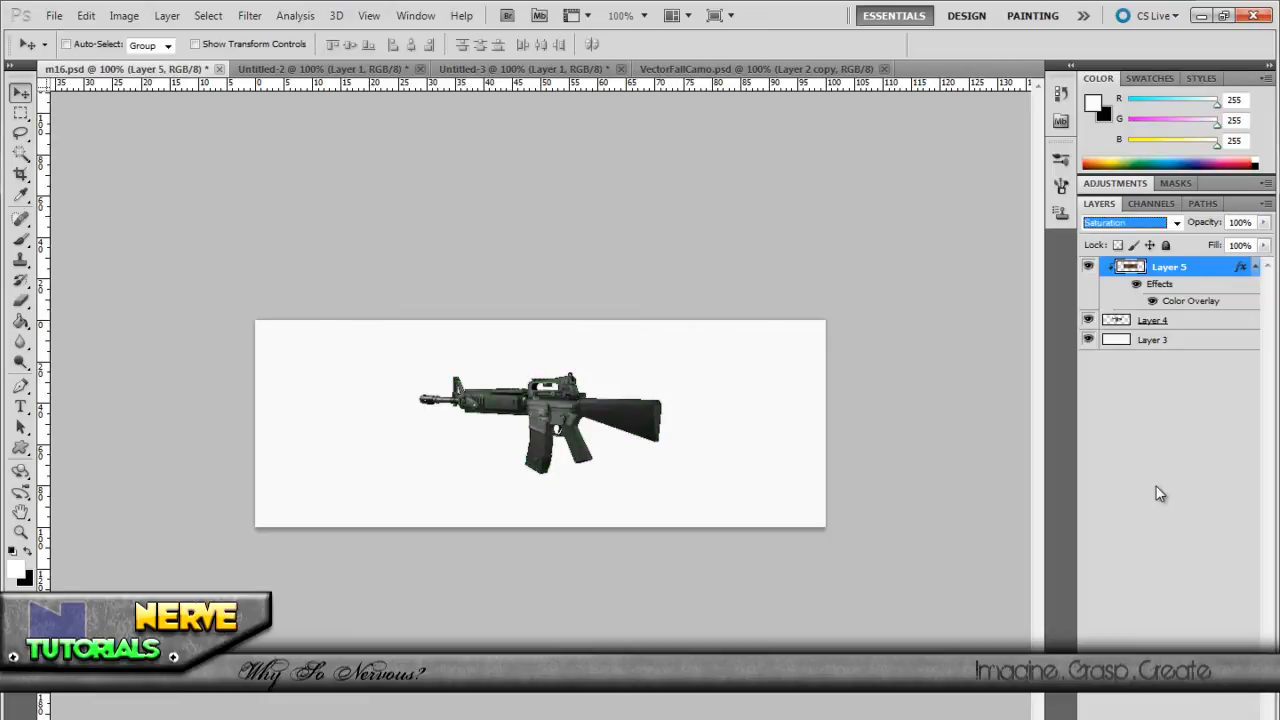
click(1124, 222)
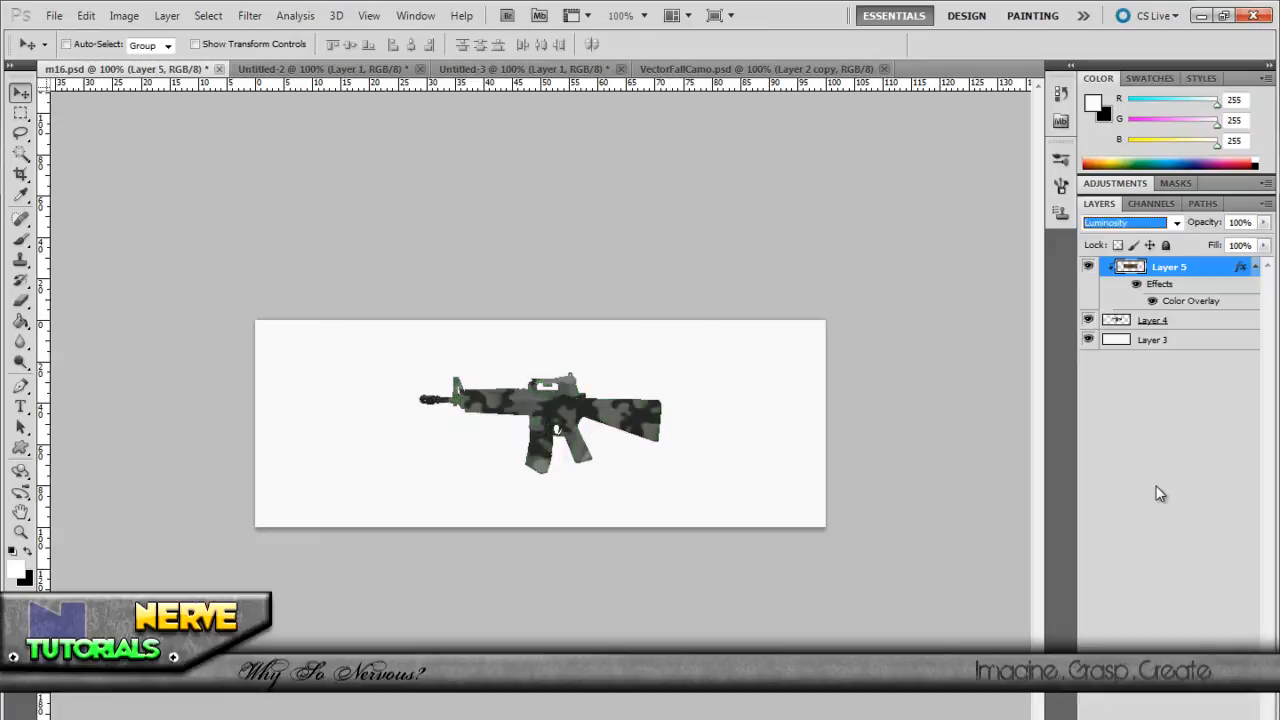
click(1120, 222)
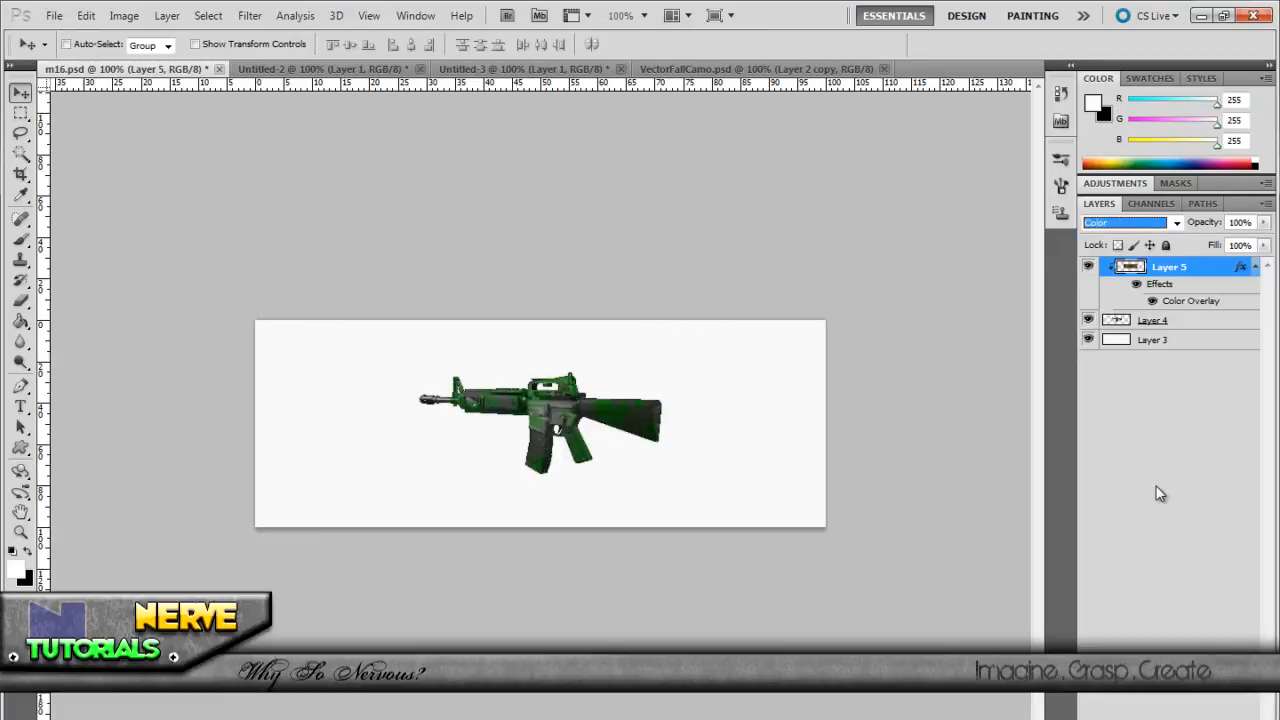
click(1124, 222)
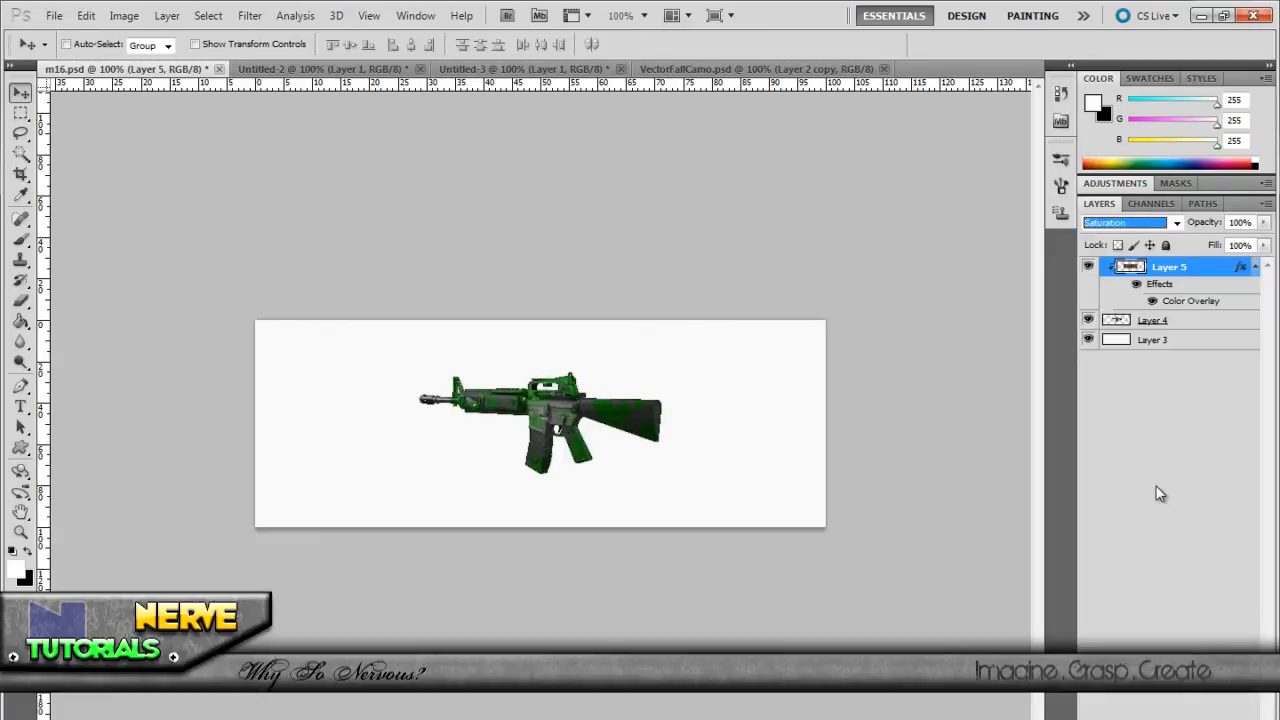
click(1124, 222)
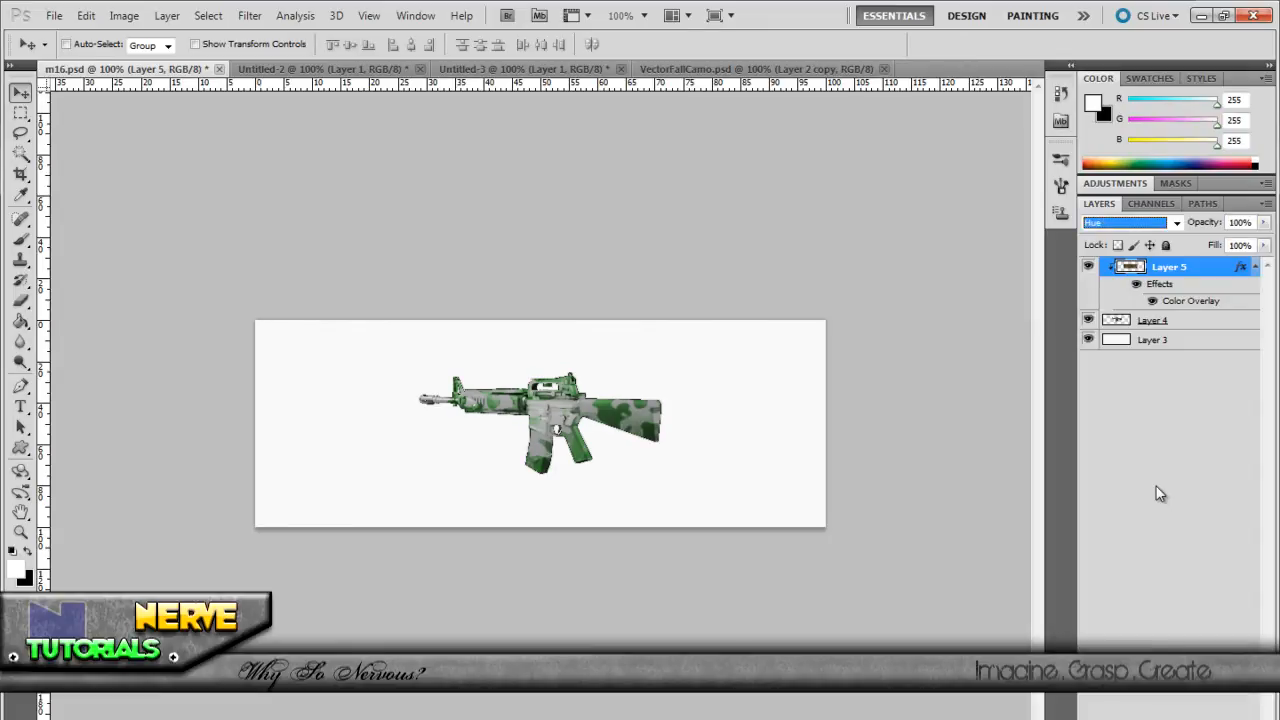
click(1124, 222)
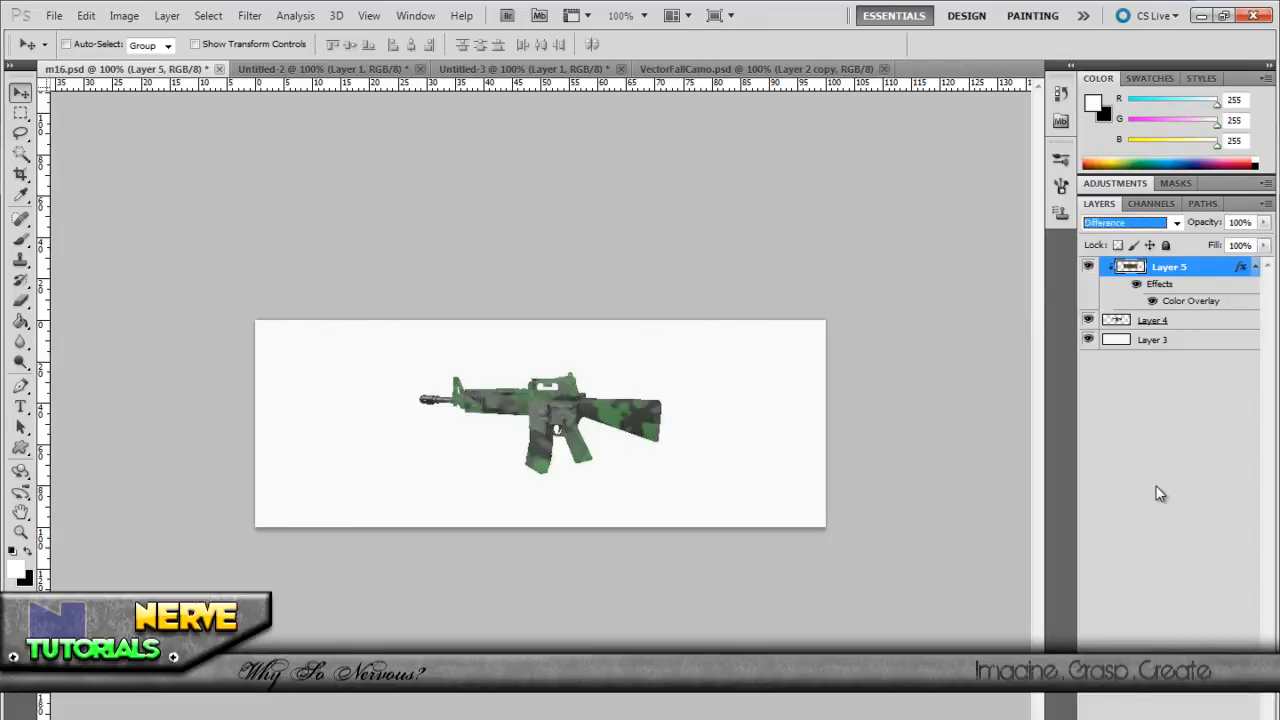
click(1124, 222)
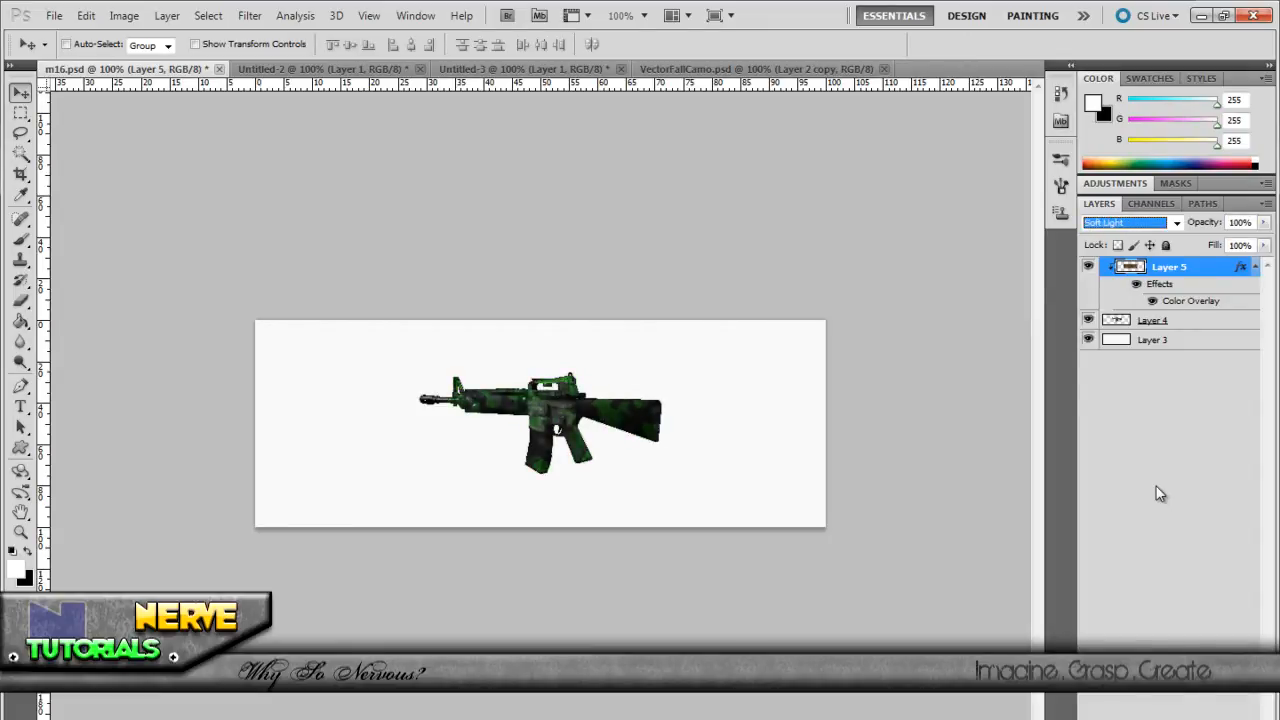
click(1124, 222)
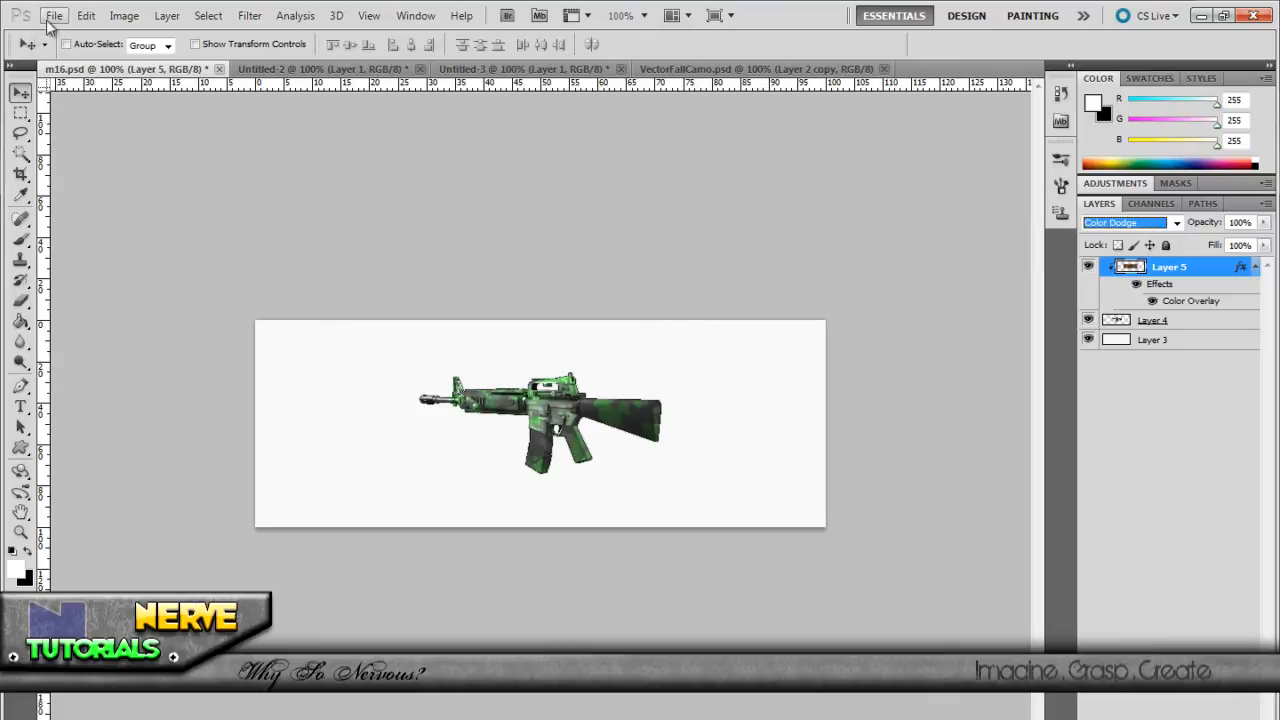
Step: Shape an S-curve in Curves on Layer 5 for brighter greens and deeper shadows
click(124, 16)
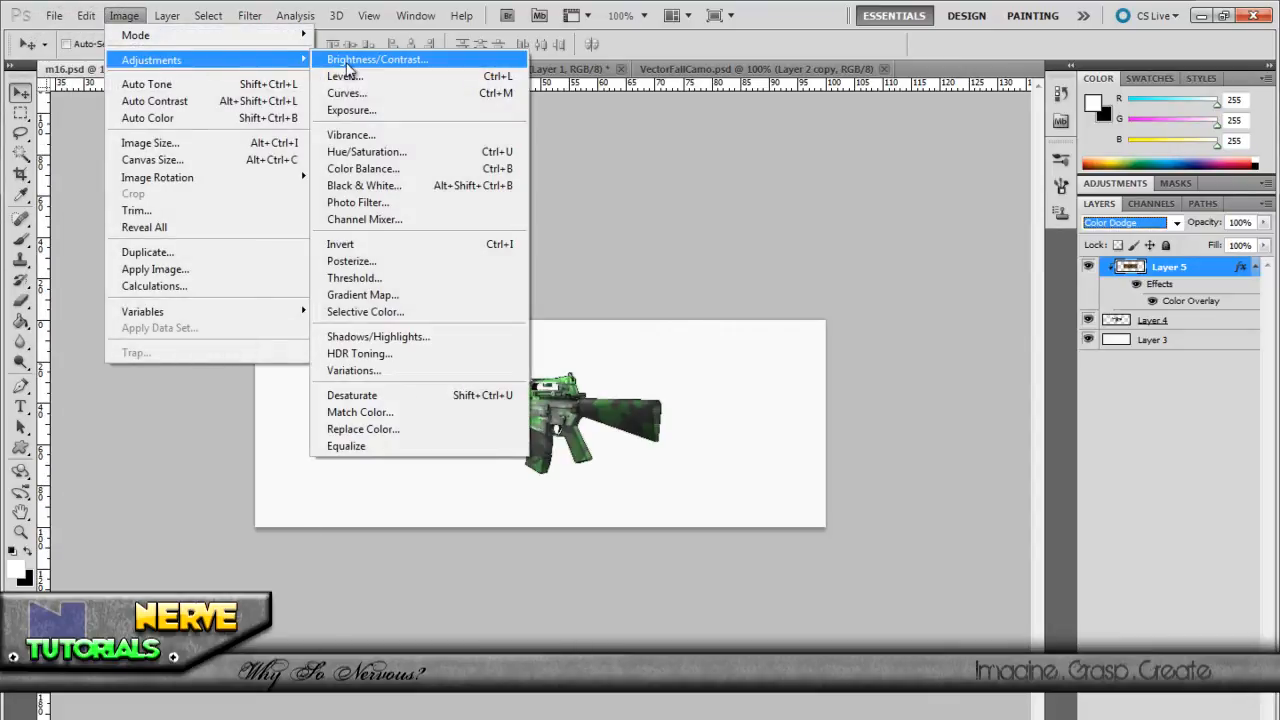
click(376, 60)
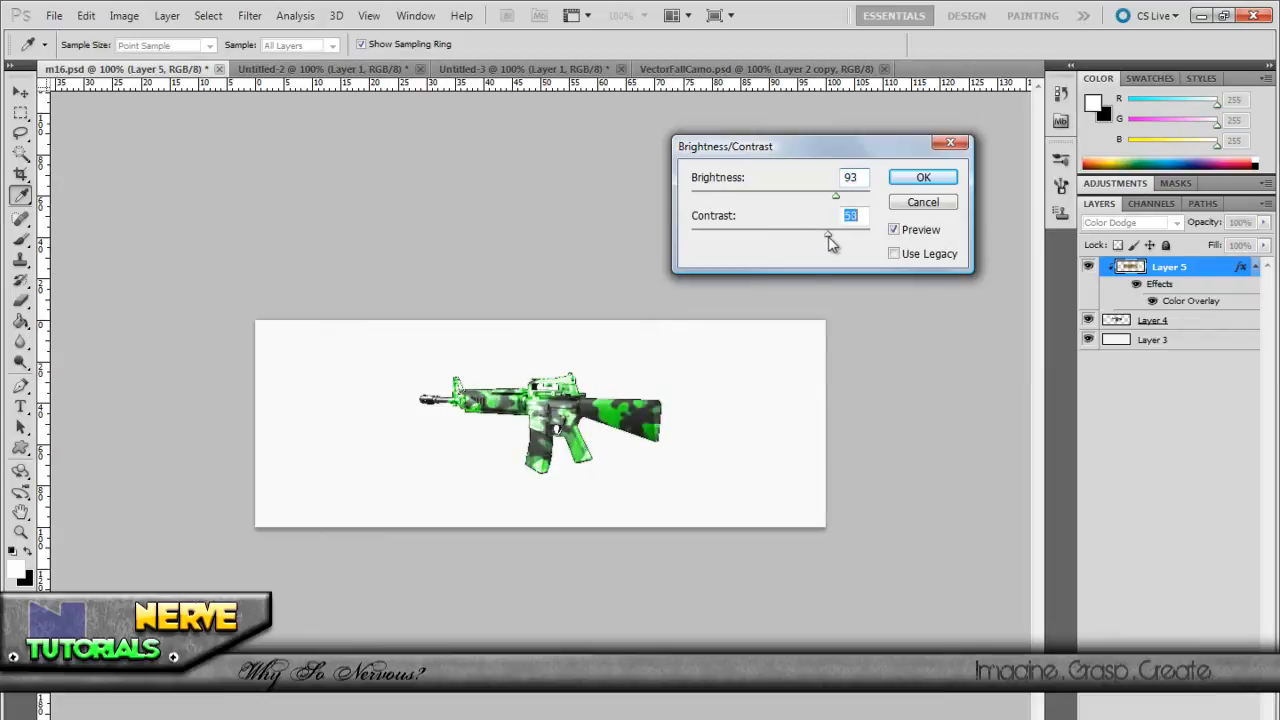
click(922, 176)
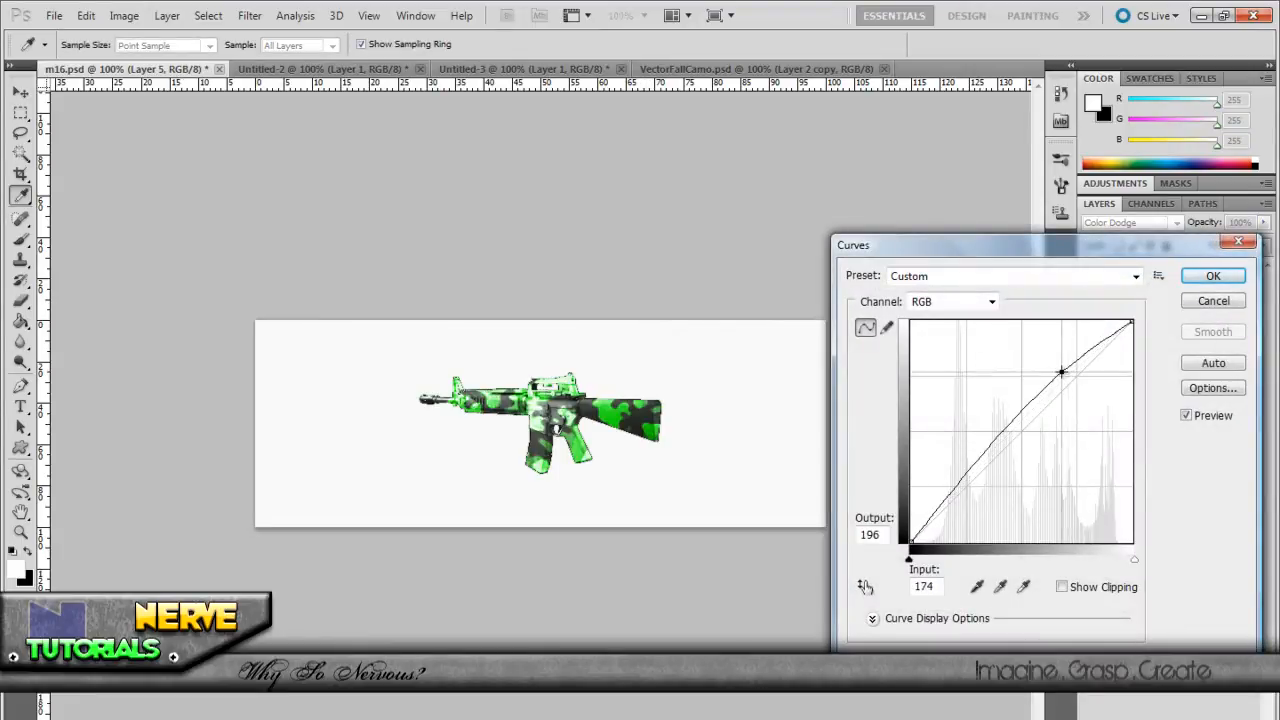
drag(1062, 372, 1012, 340)
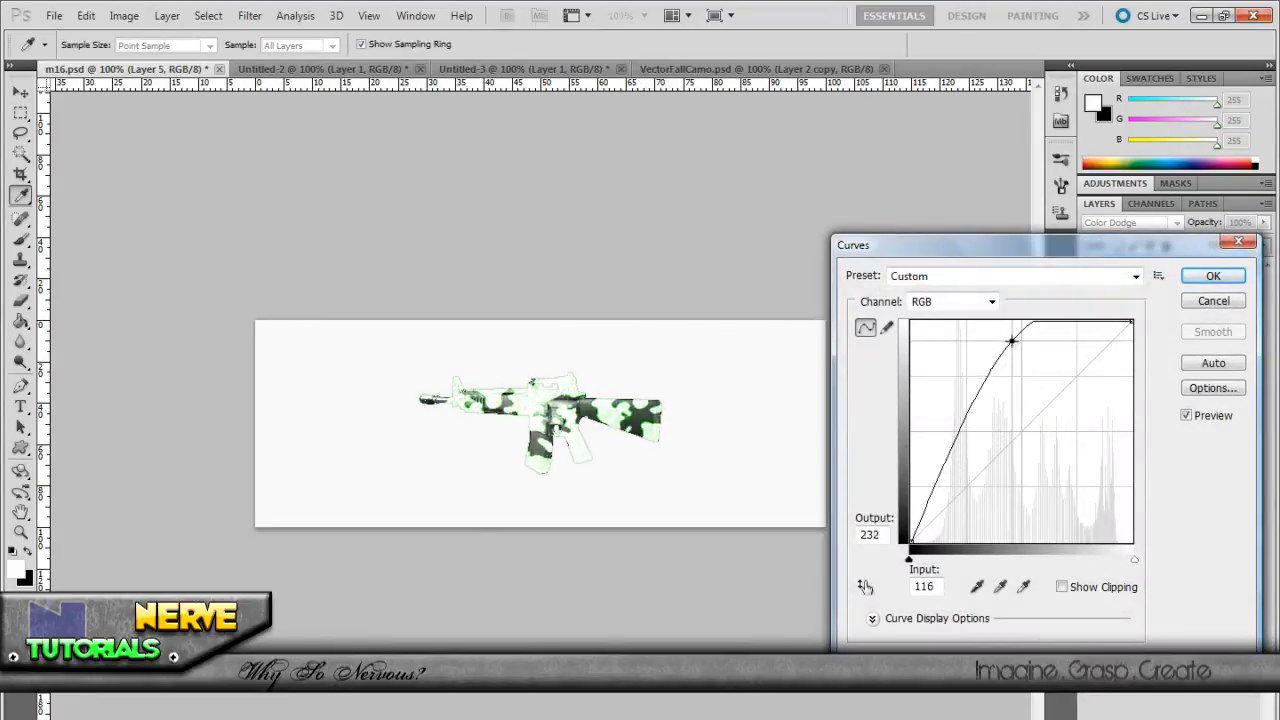
drag(1012, 340, 1044, 364)
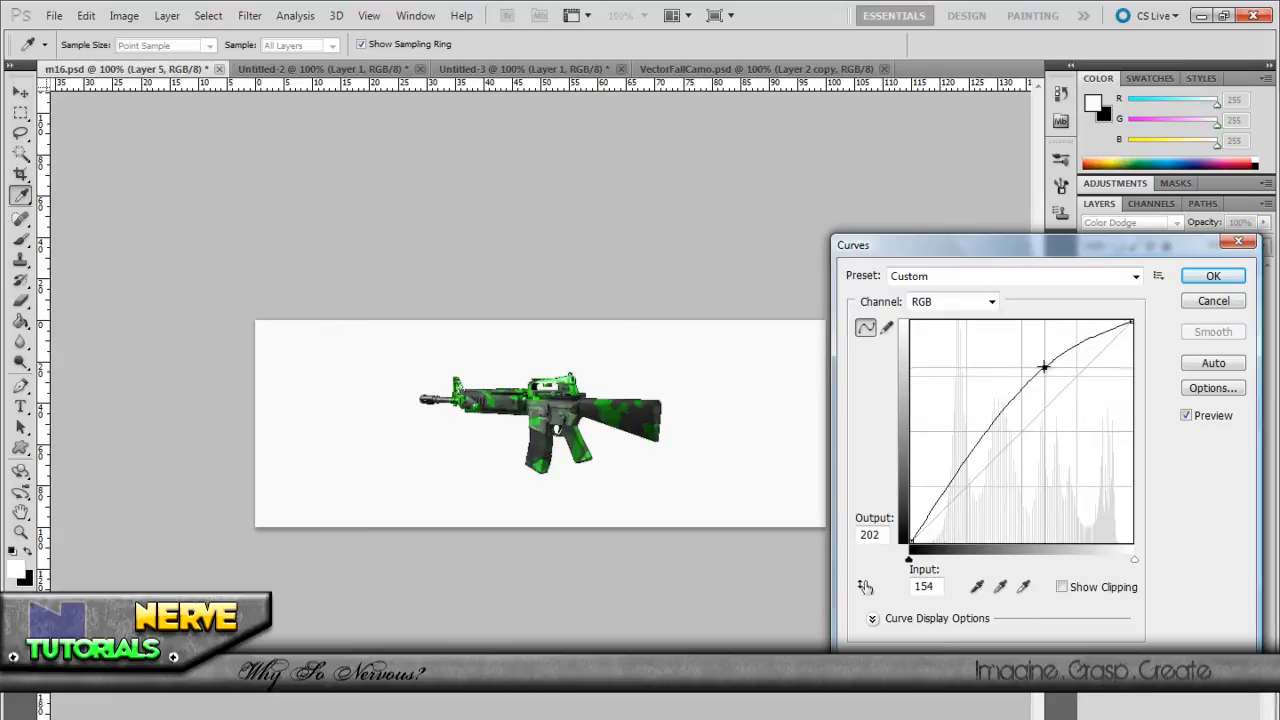
drag(1044, 366, 1064, 368)
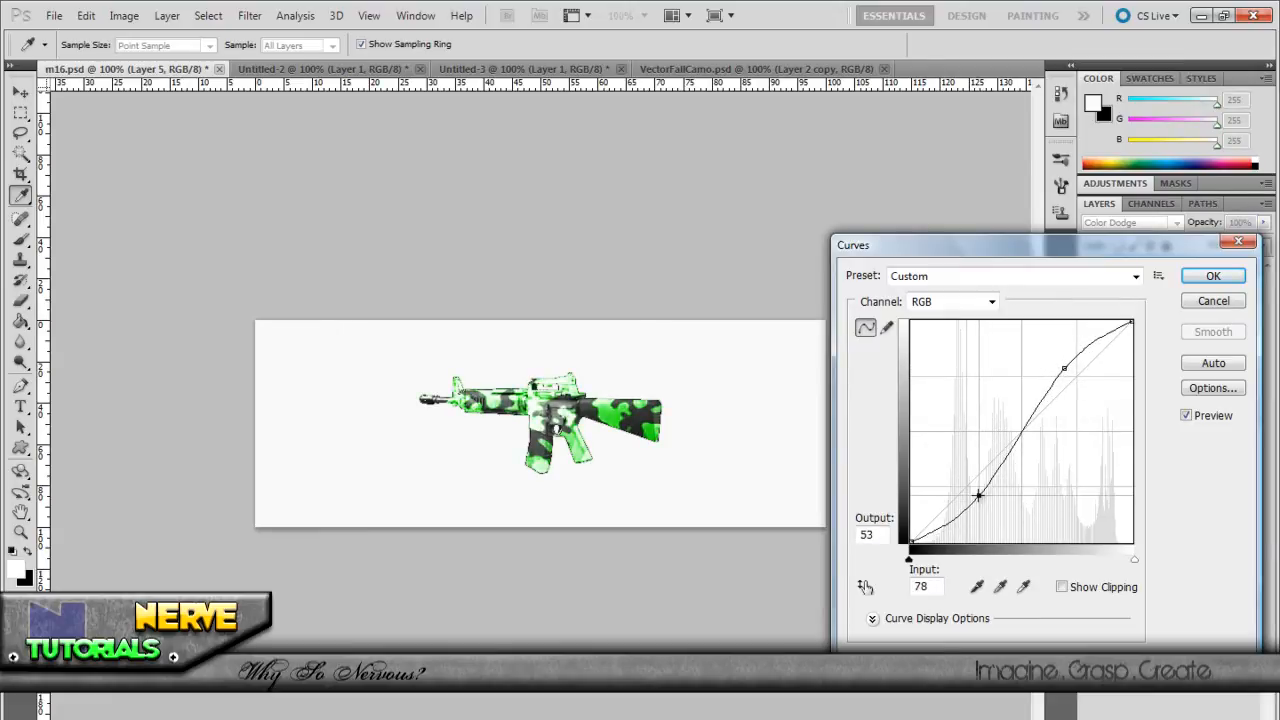
drag(978, 496, 982, 500)
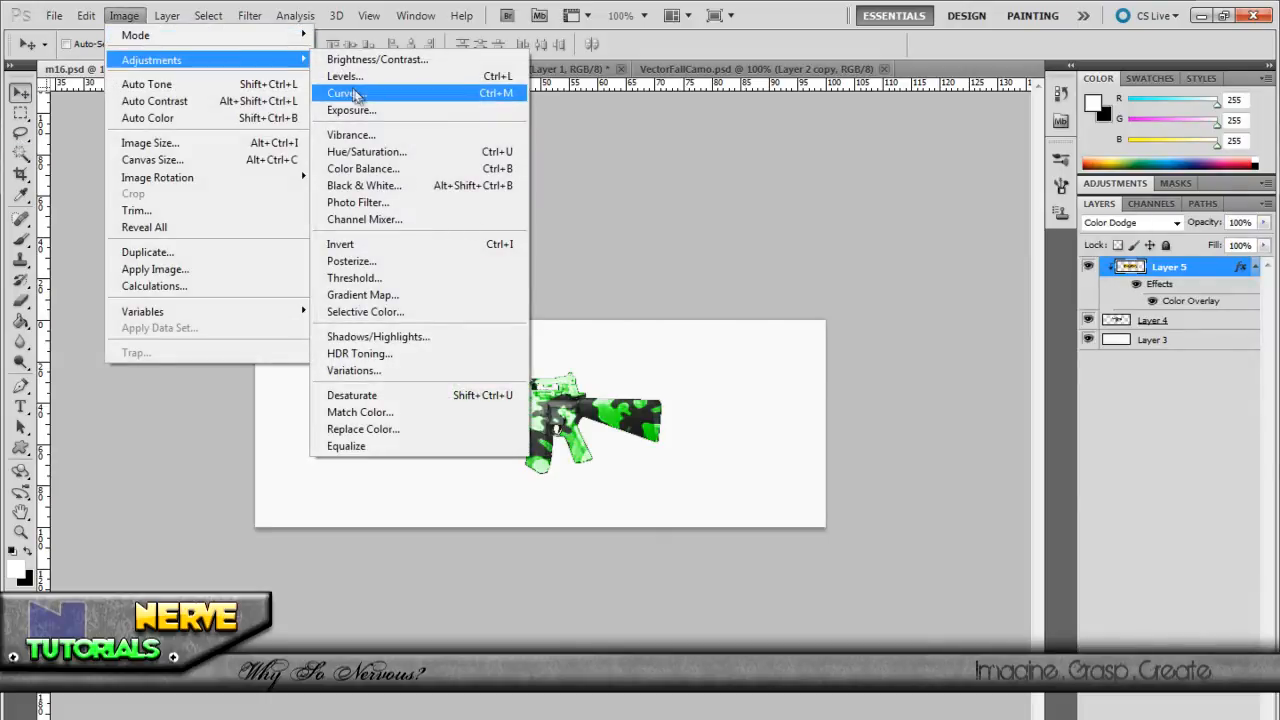
Step: Adjust the brightness and contrast of the camo layer
click(376, 60)
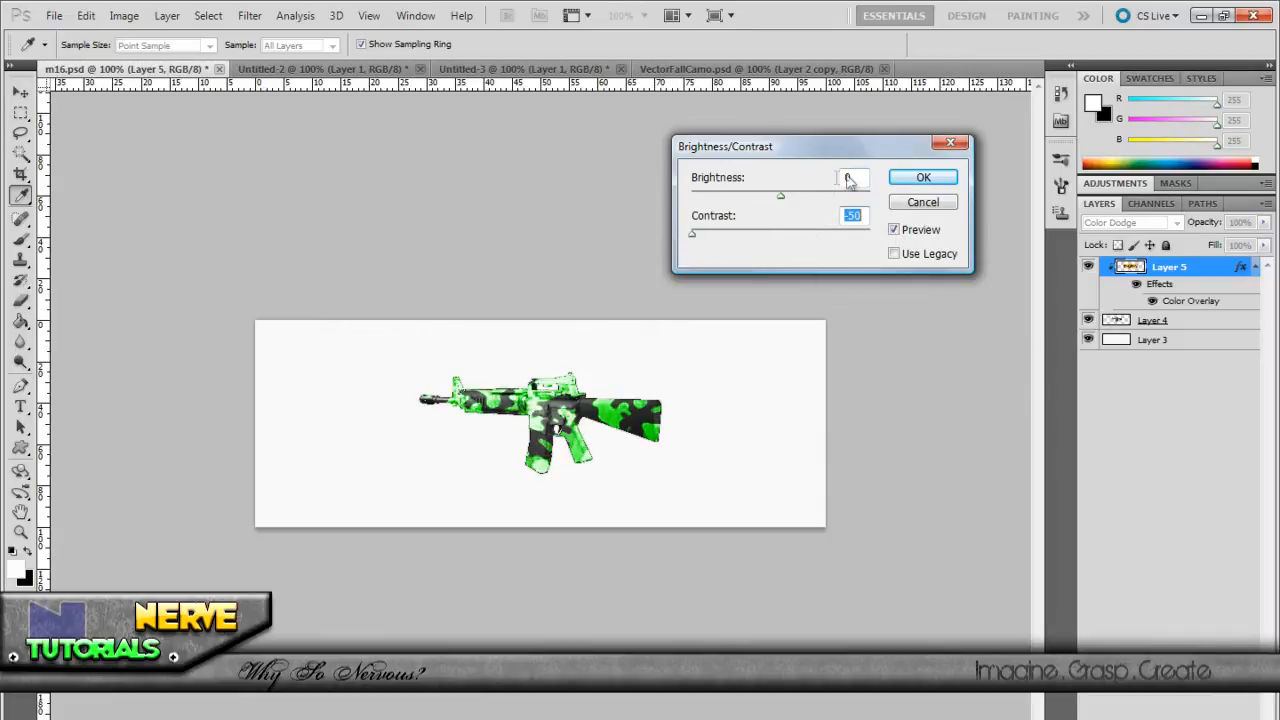
click(124, 16)
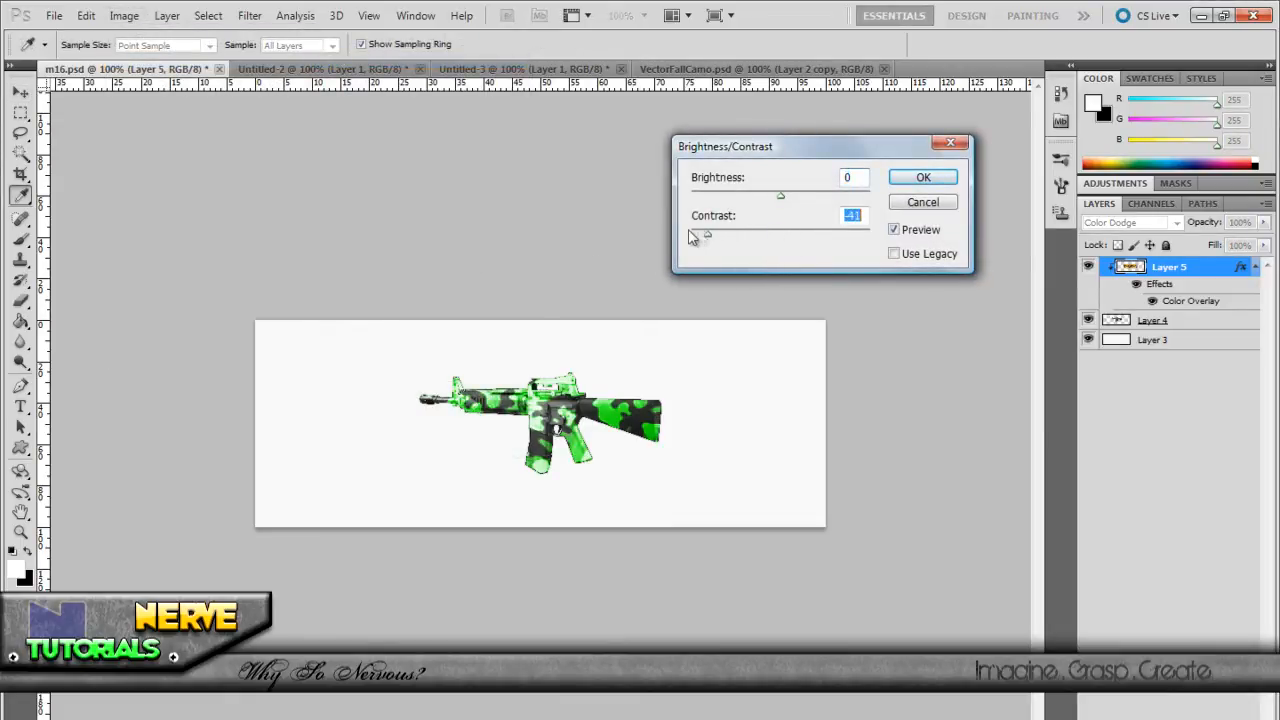
click(920, 176)
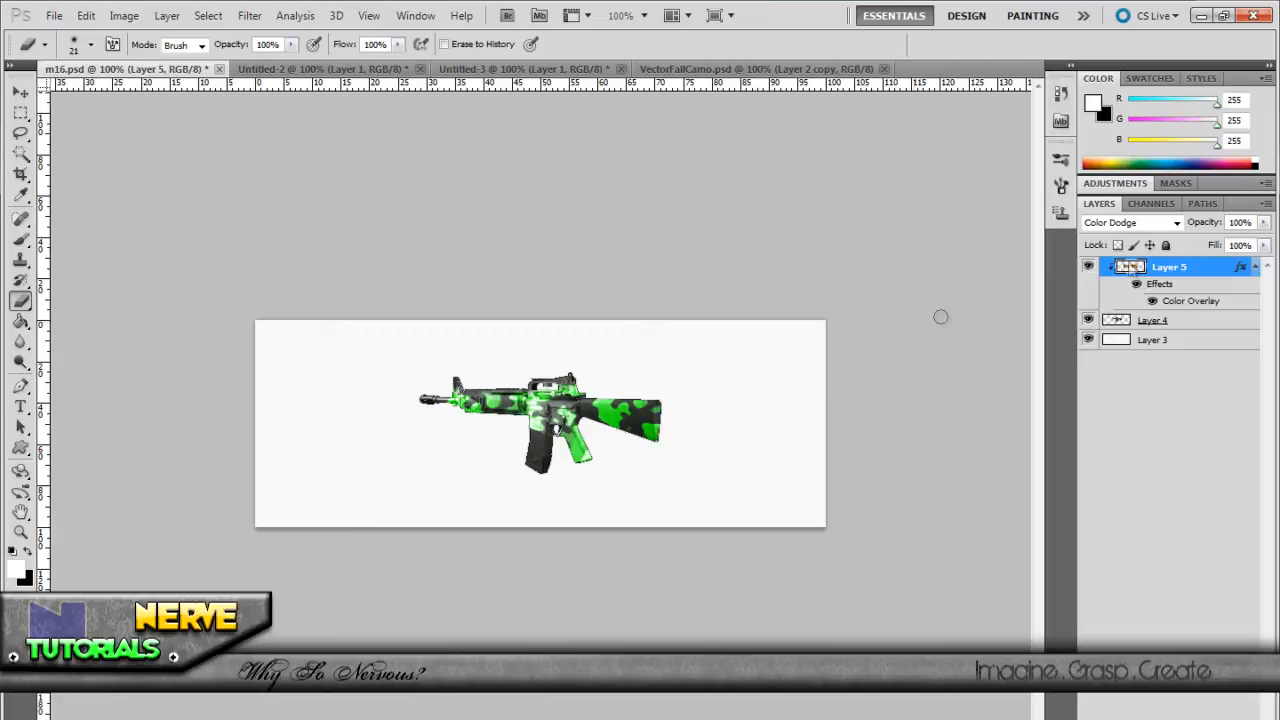
mouse_move(568, 376)
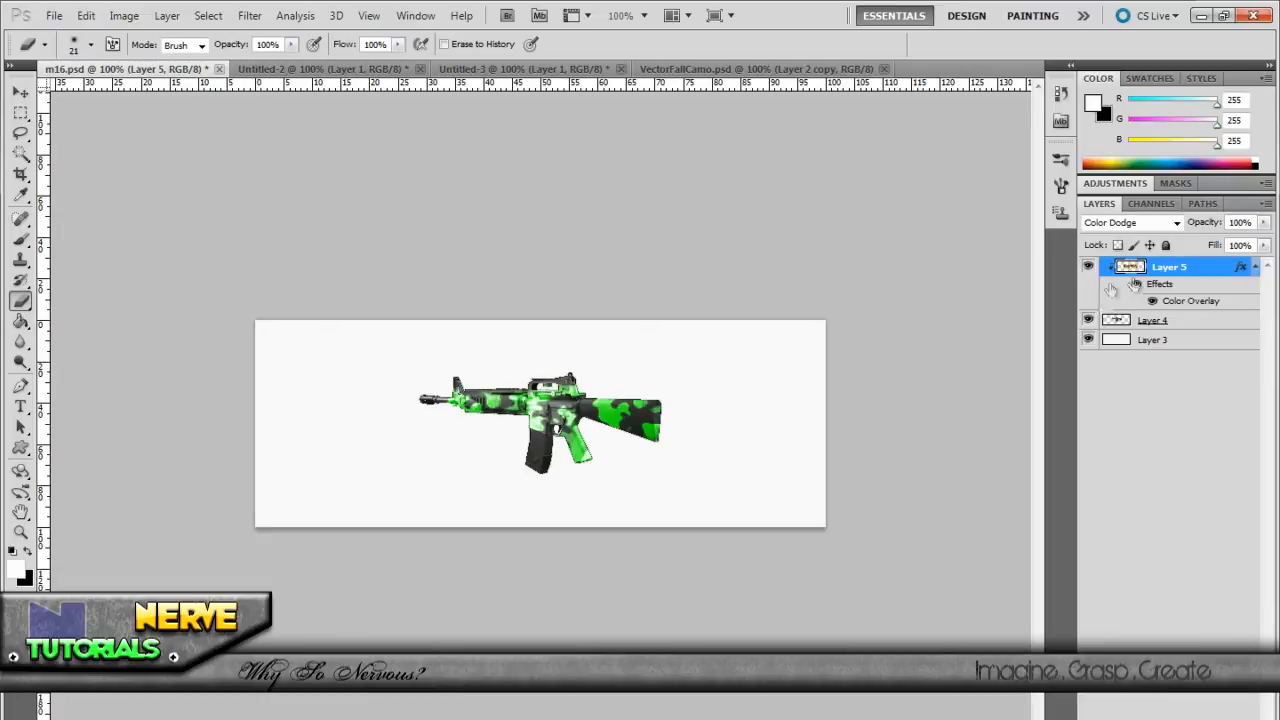
Step: Zoom in and brush the Blur tool at 50% along the rifle's outer edges on Layer 4
click(1152, 320)
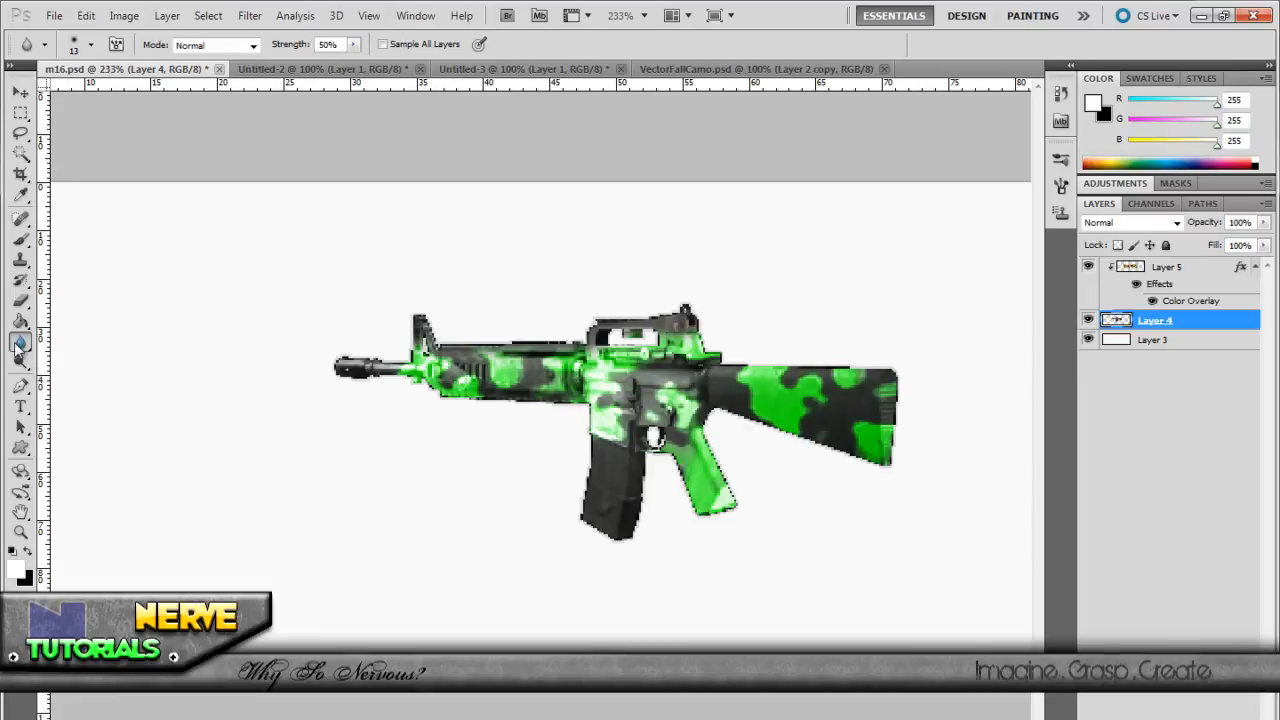
click(20, 344)
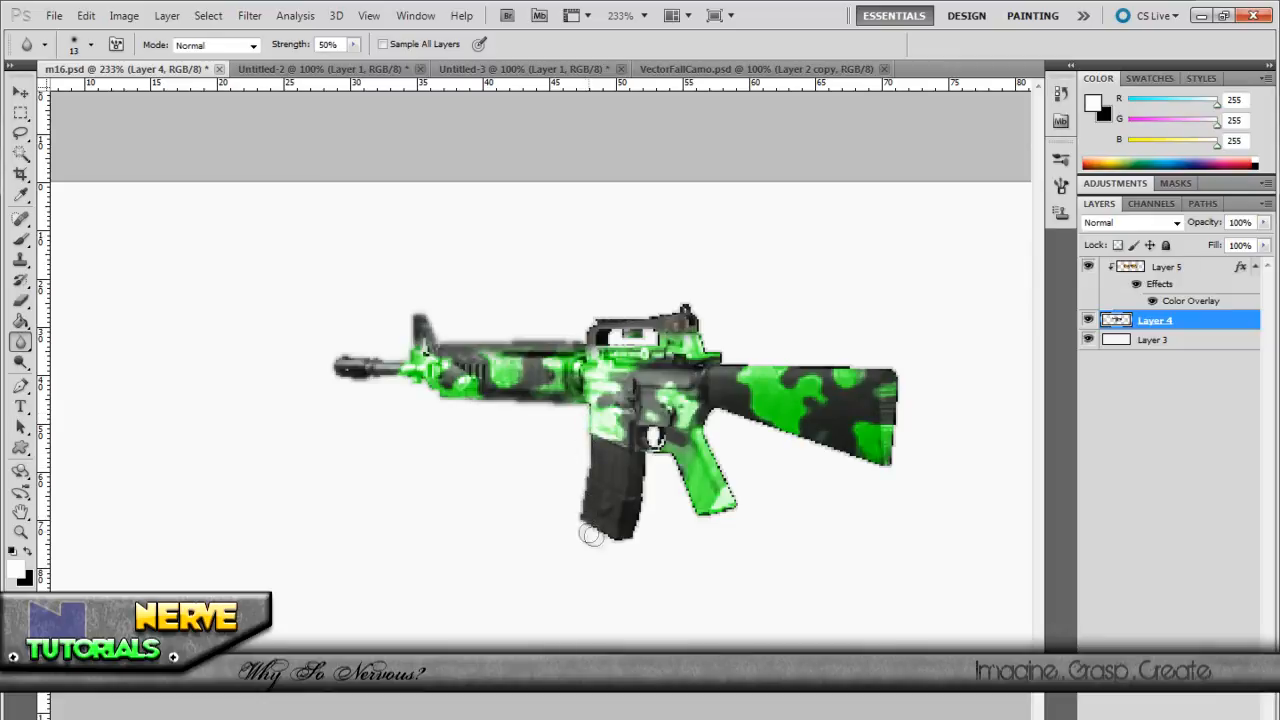
mouse_move(644, 490)
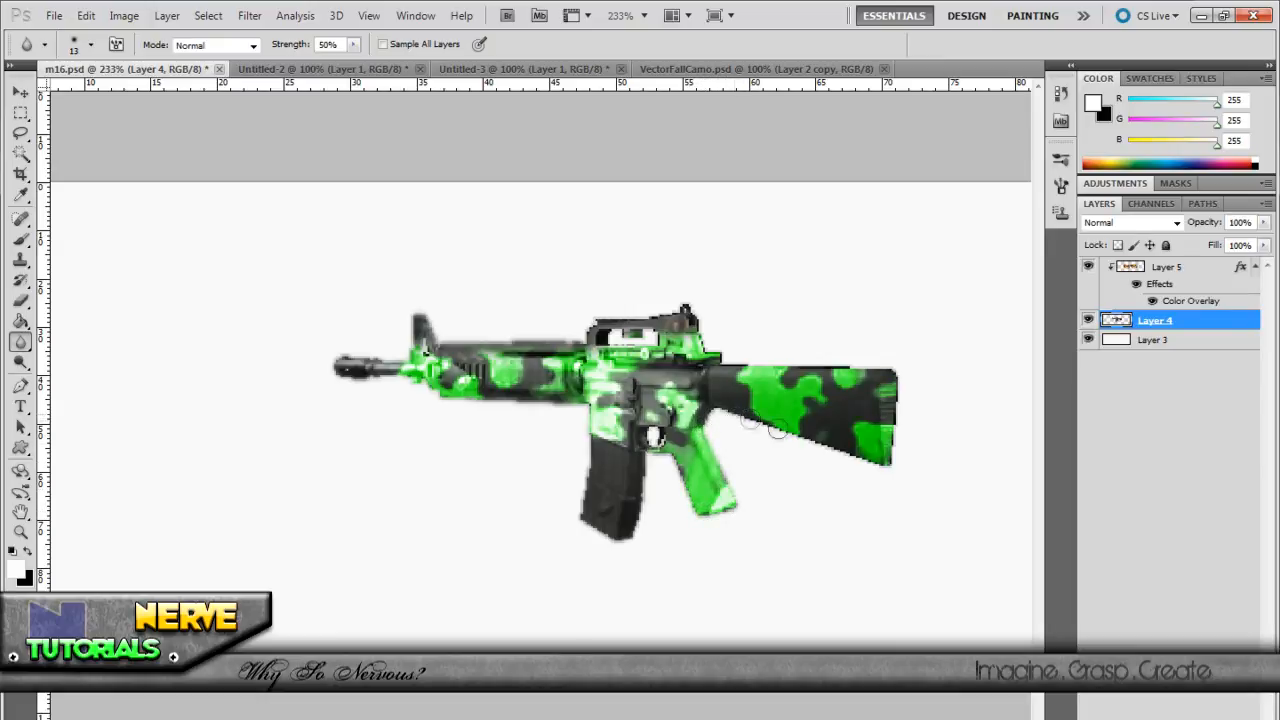
drag(750, 420, 884, 460)
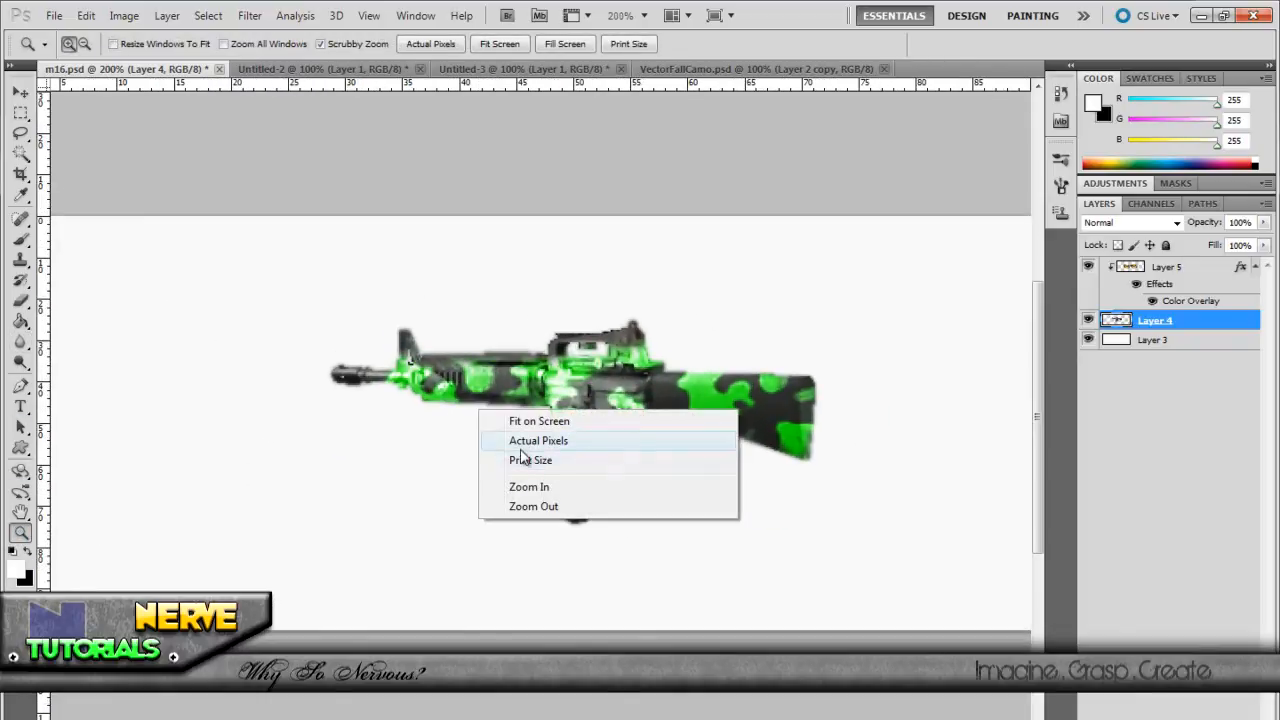
Step: View actual pixels, then set Layer 4's Brightness/Contrast to brightness -12 and apply it
click(538, 440)
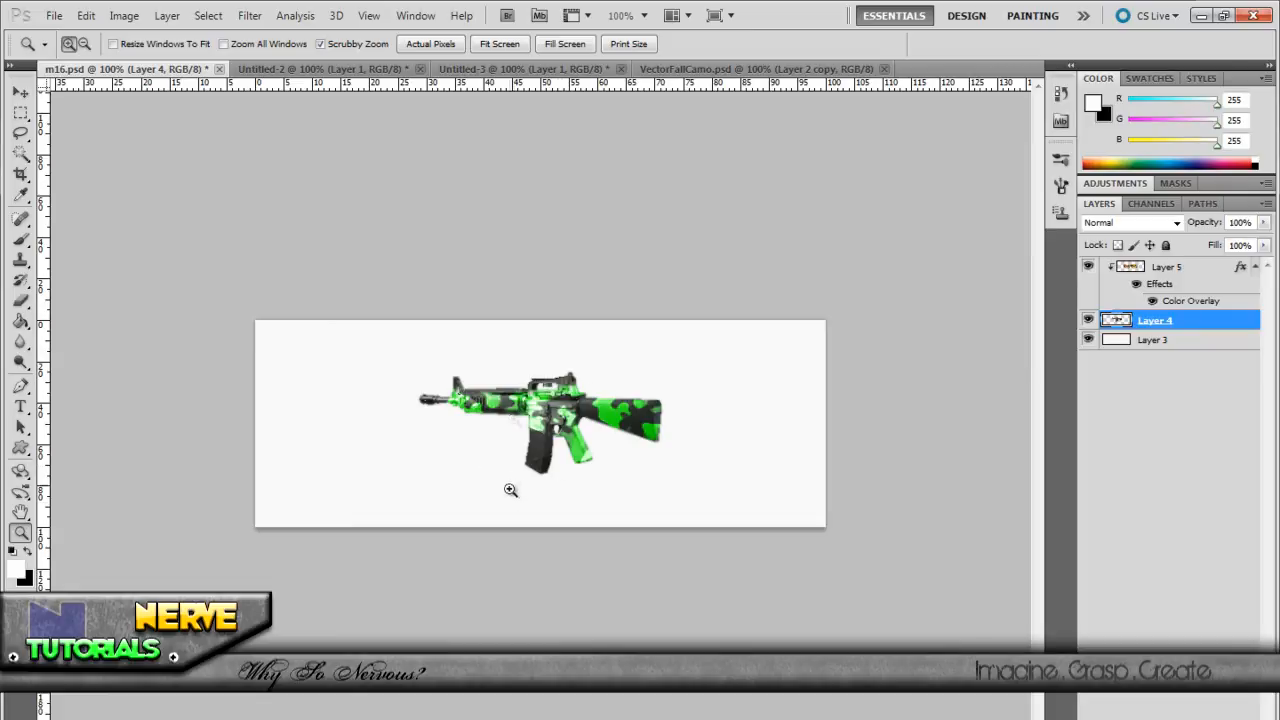
mouse_move(612, 536)
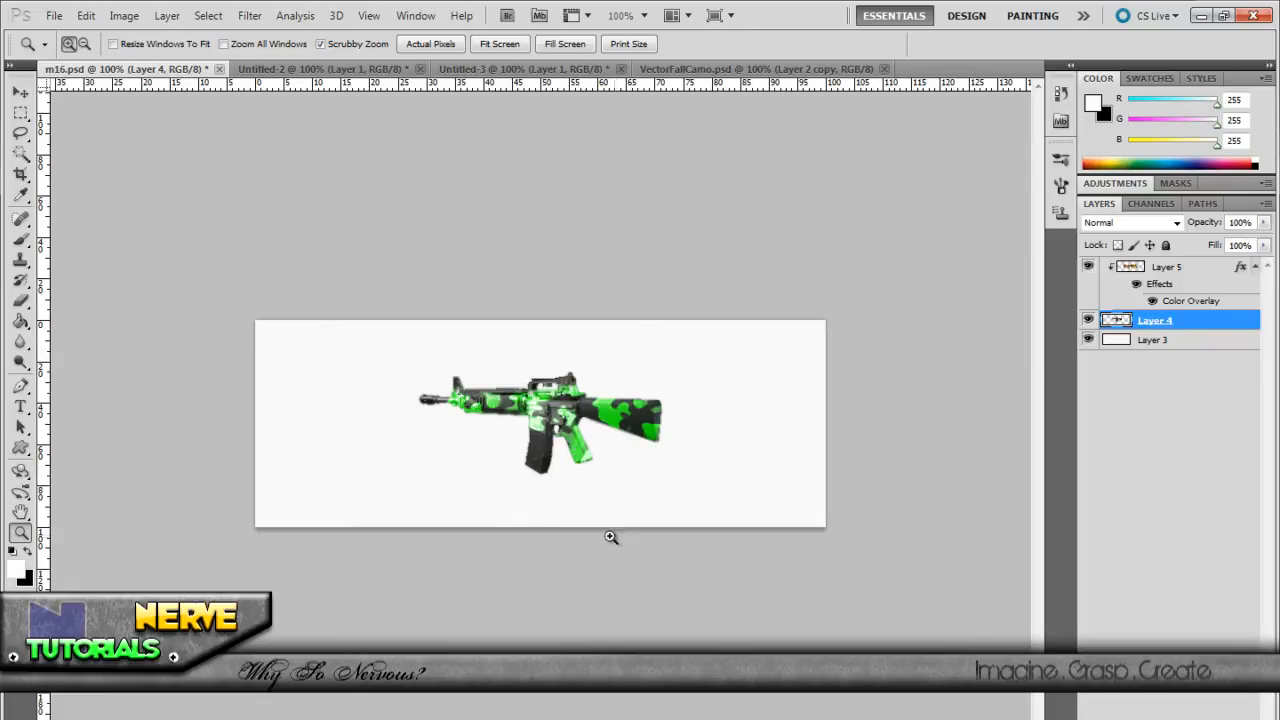
mouse_move(1212, 332)
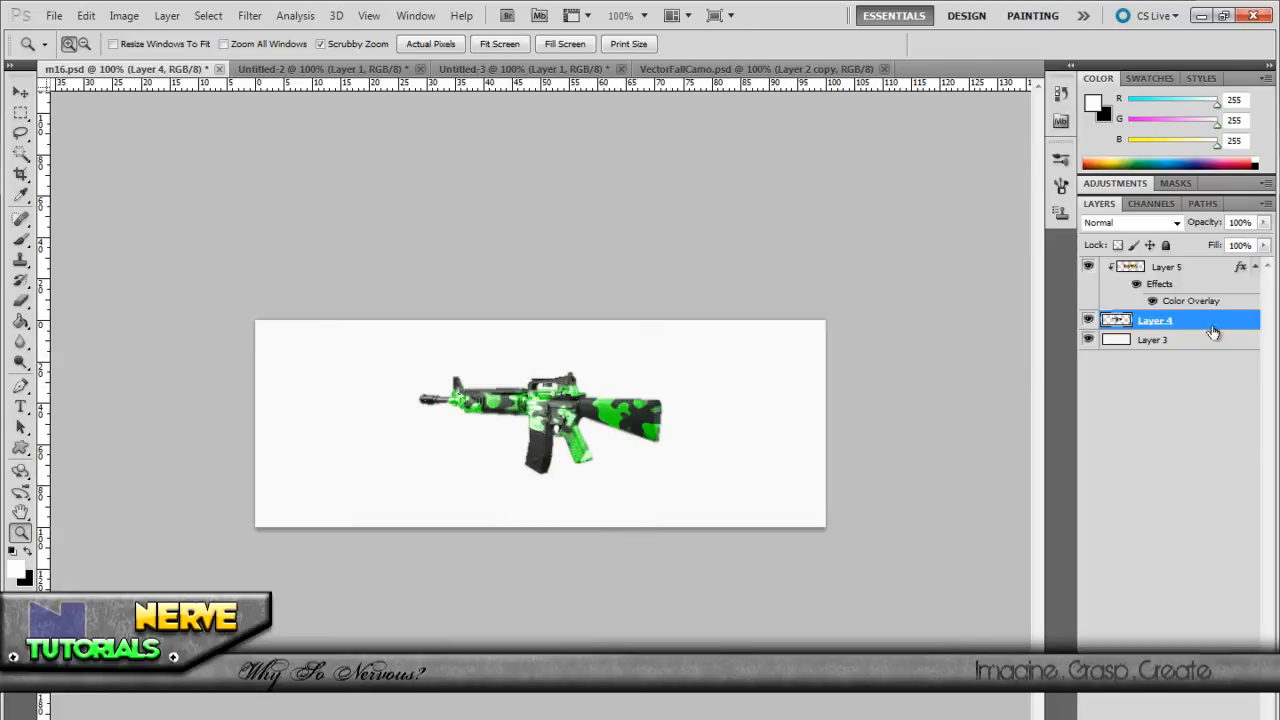
click(124, 16)
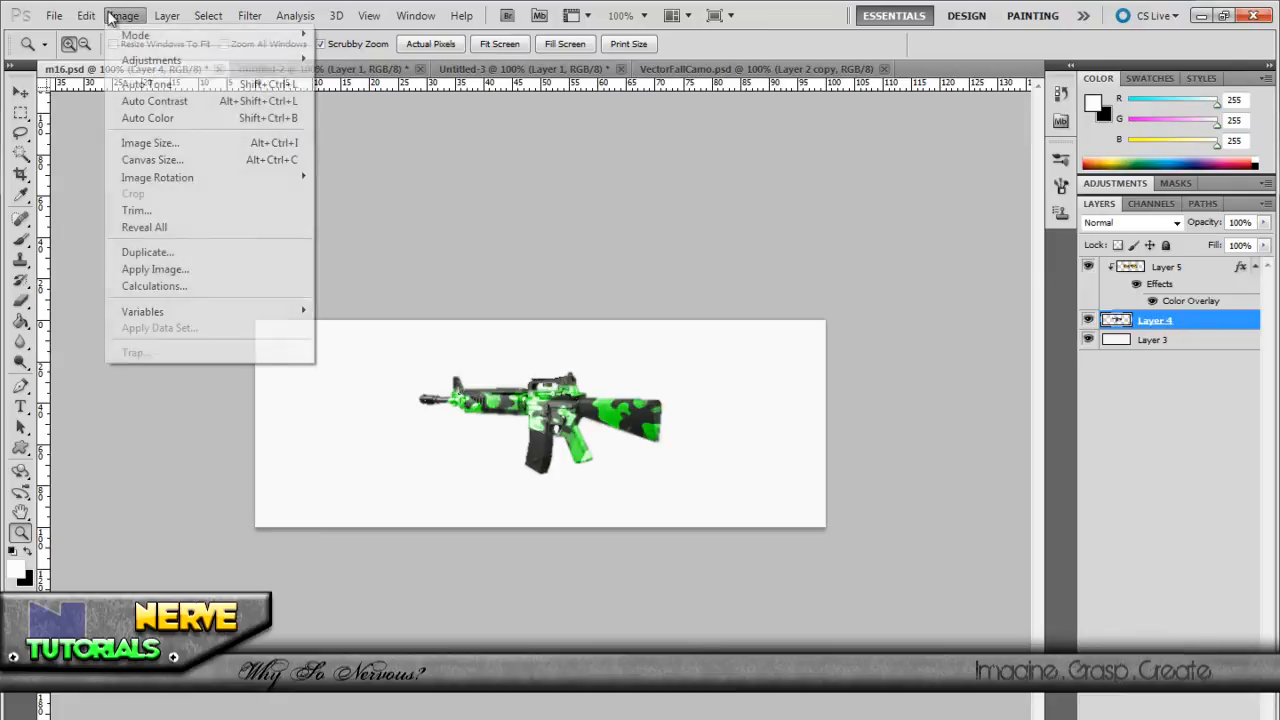
click(152, 60)
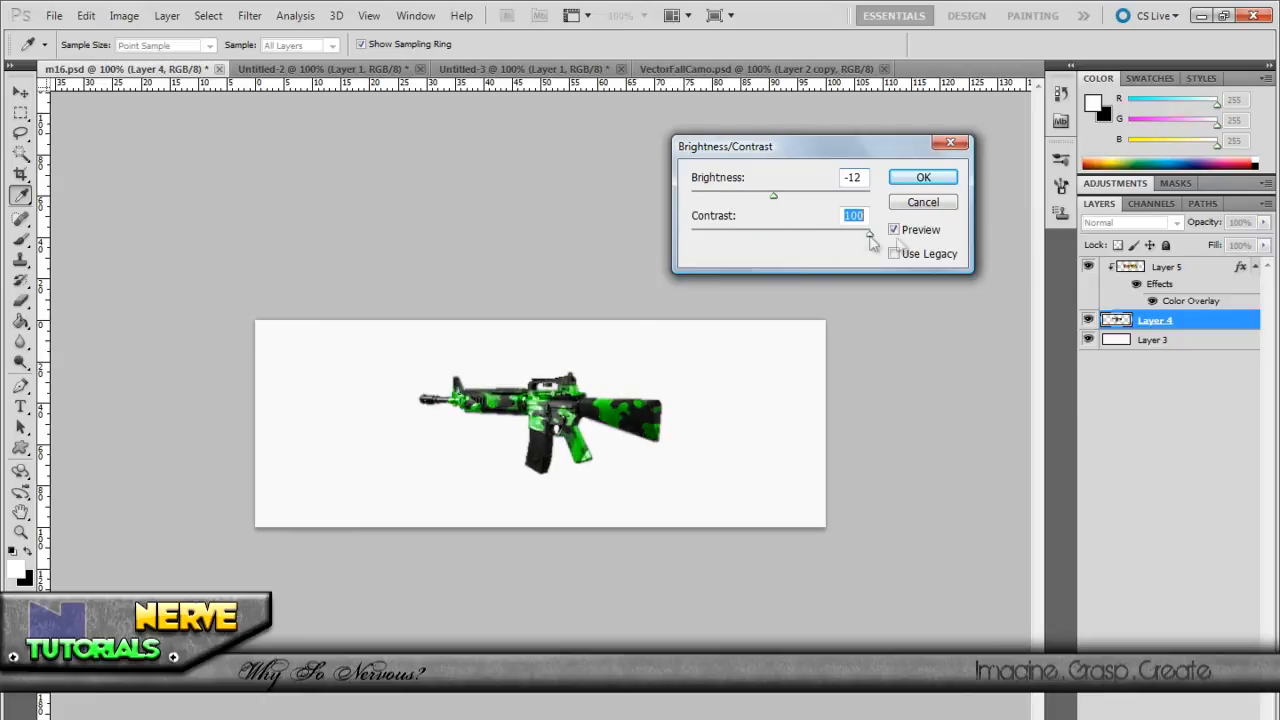
drag(870, 232, 772, 232)
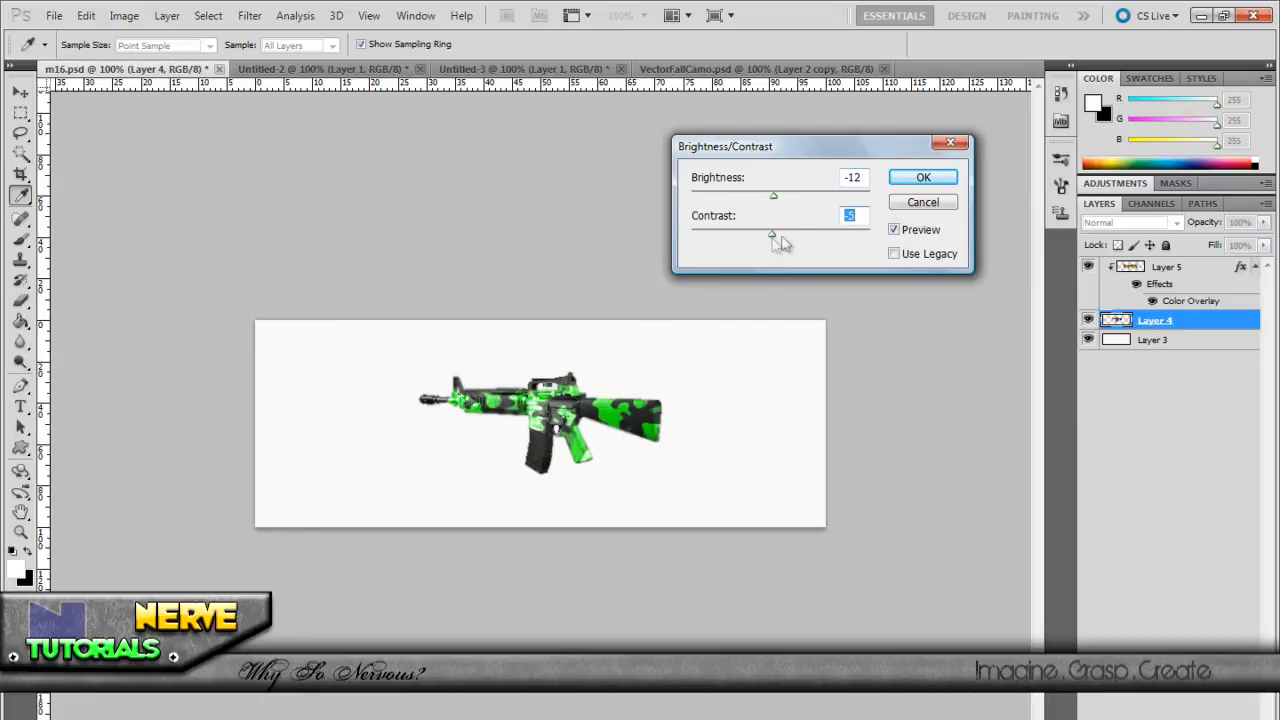
click(922, 176)
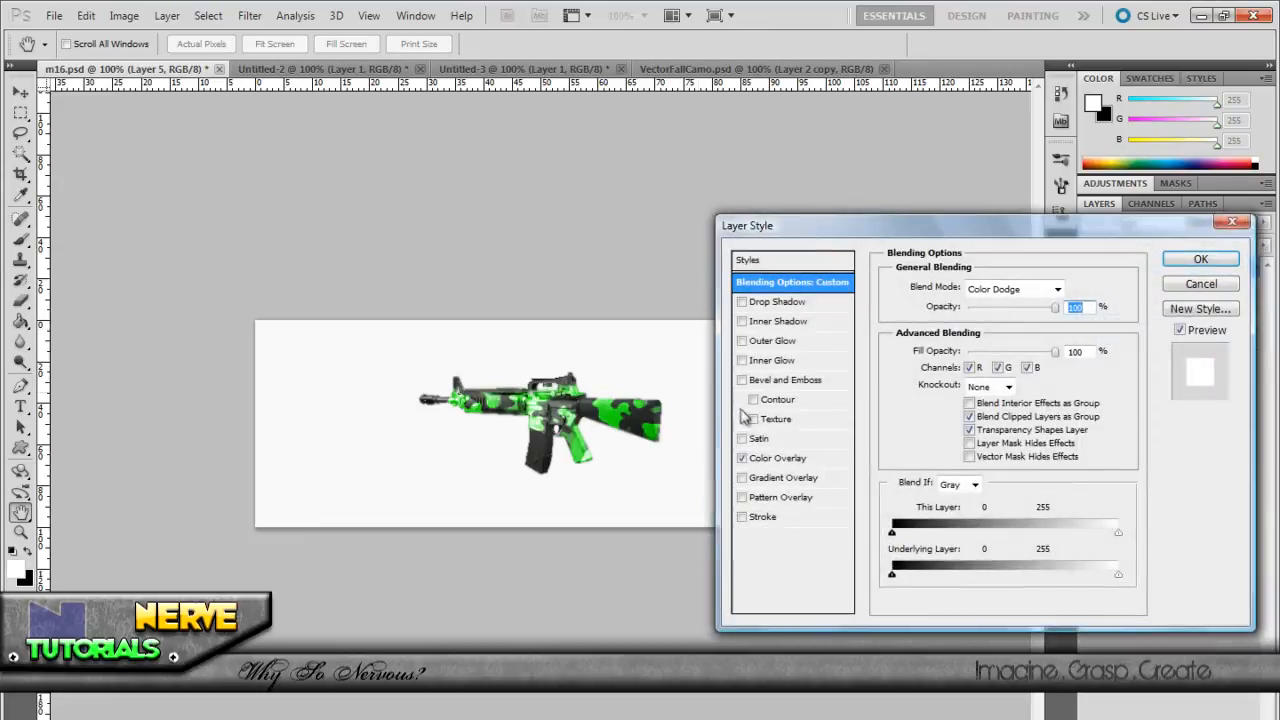
Step: Apply a Pattern Overlay with a chosen pattern at reduced opacity to Layer 5
click(742, 496)
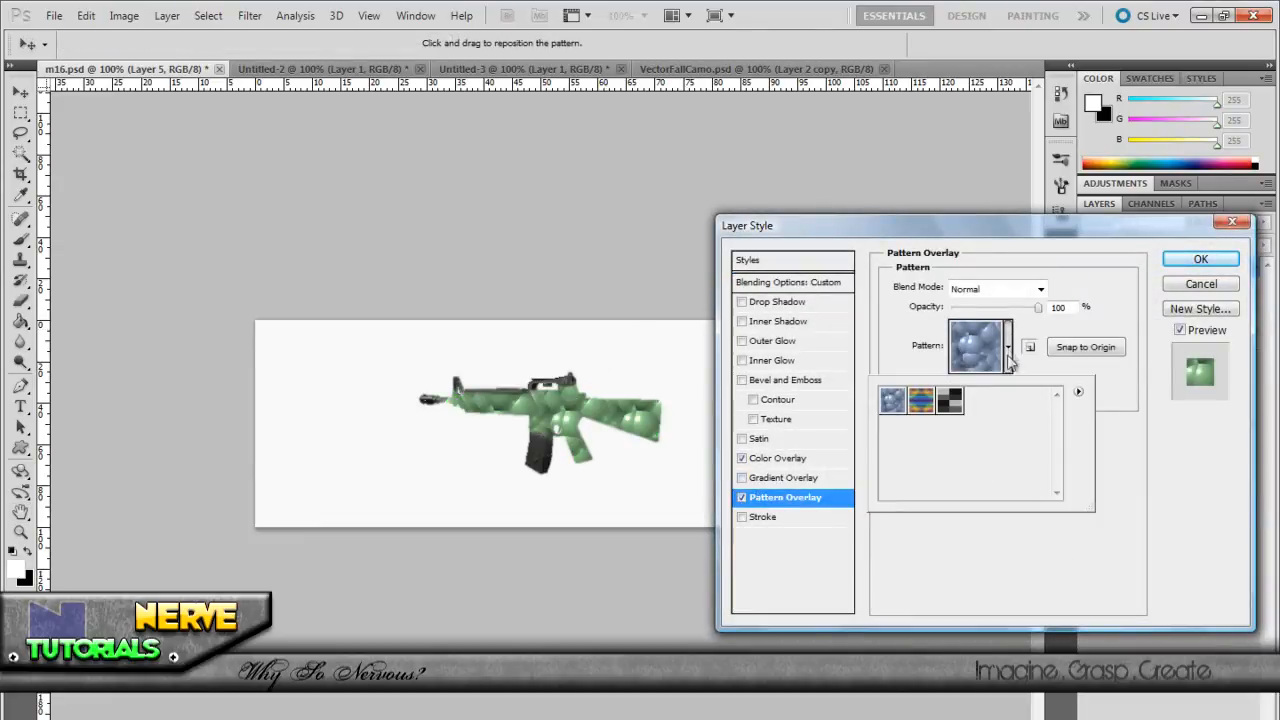
click(920, 400)
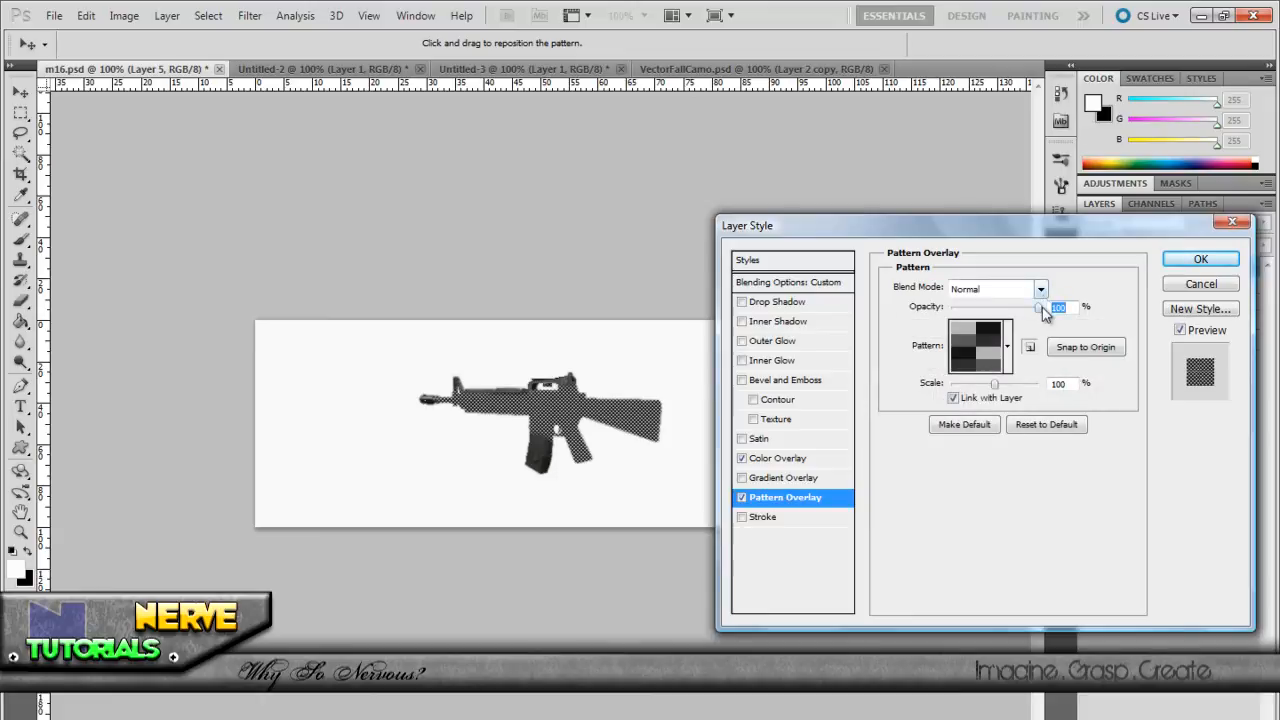
drag(1036, 308, 984, 308)
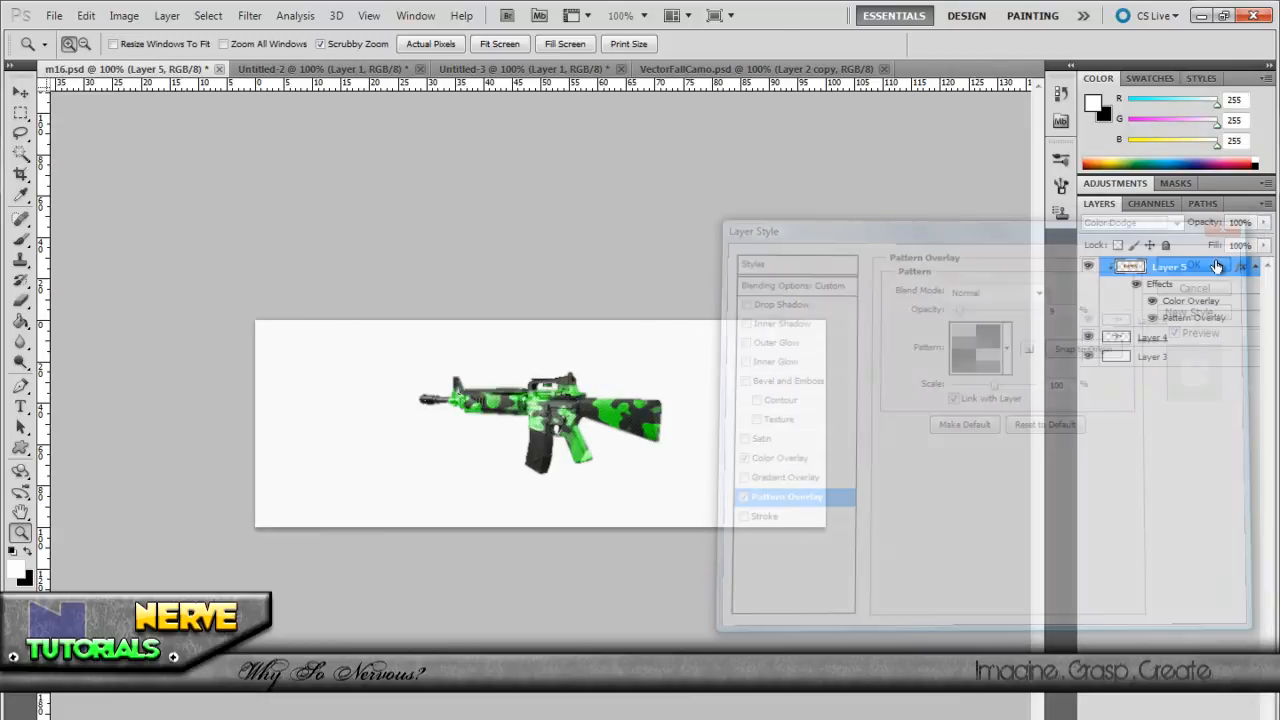
click(1194, 264)
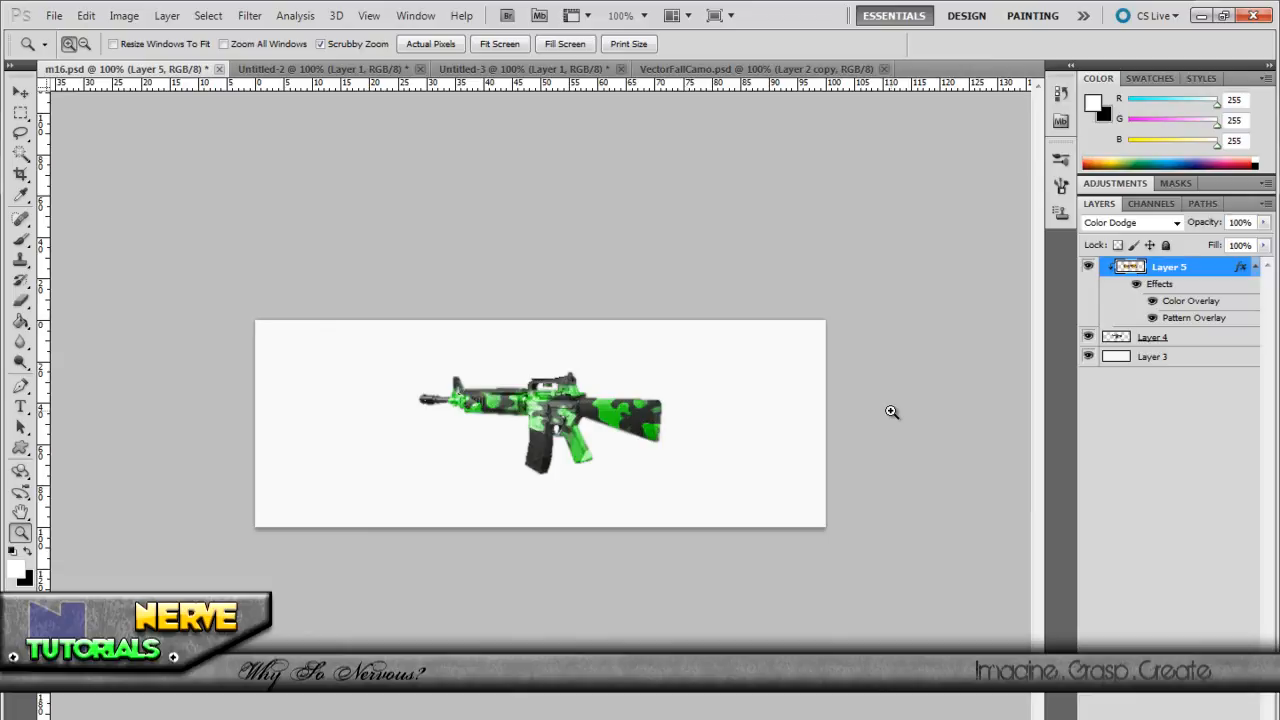